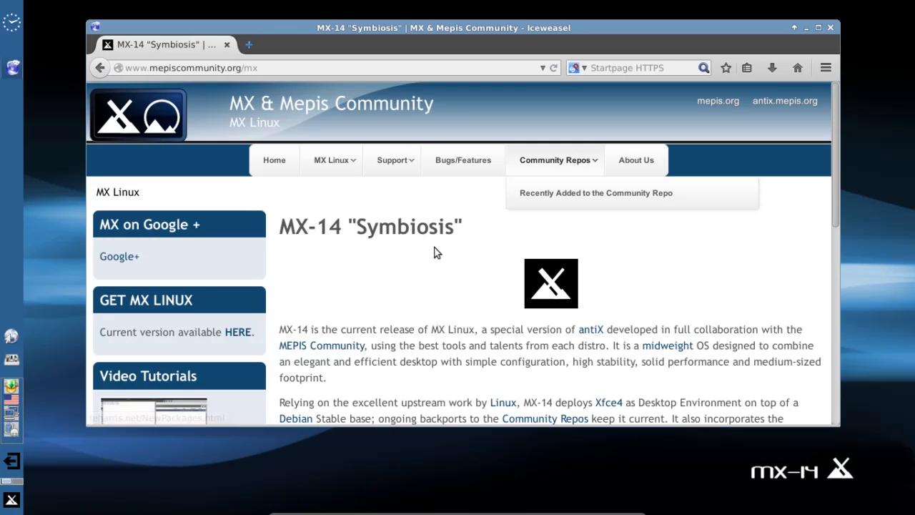
mouse_move(332, 160)
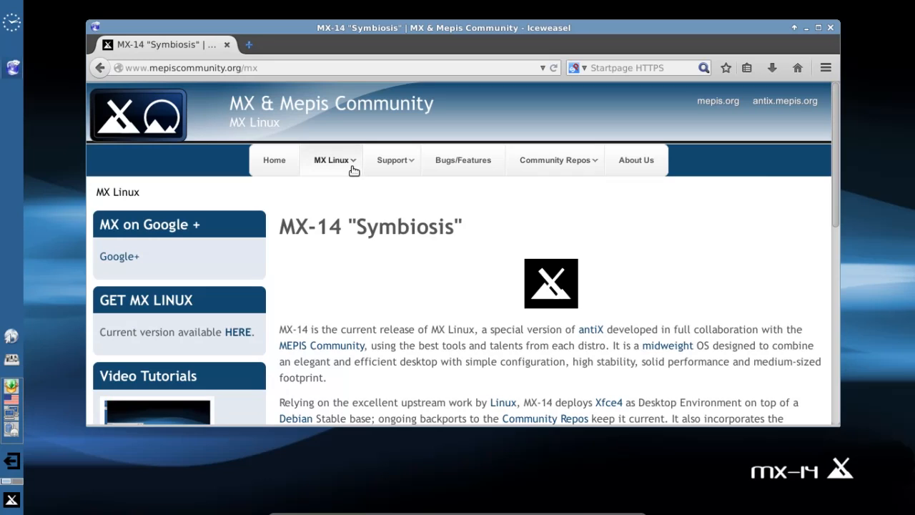
Step: Open the Migration page from the MX Linux menu on mepiscommunity.org
left_click(333, 160)
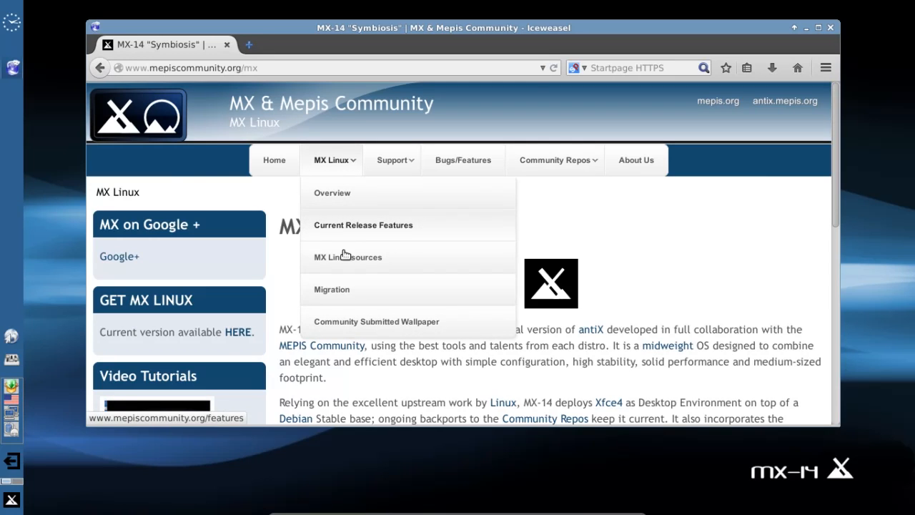
mouse_move(349, 289)
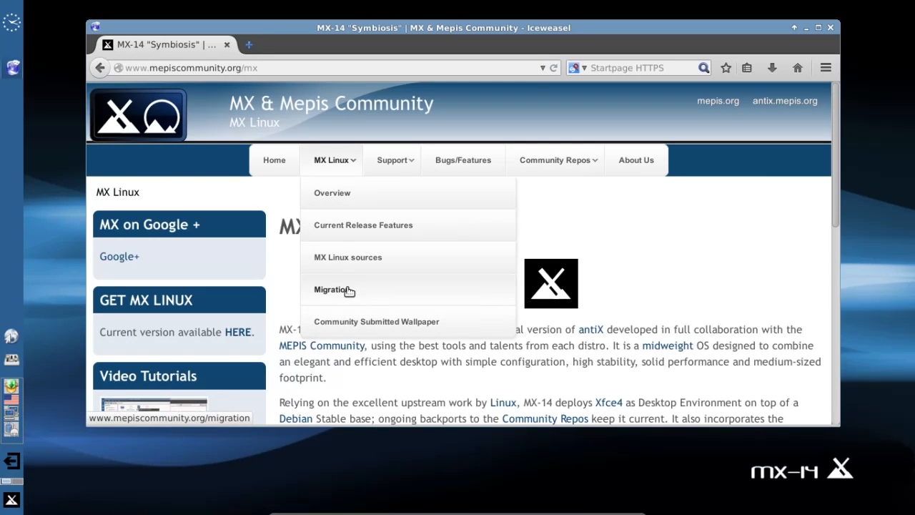
left_click(332, 289)
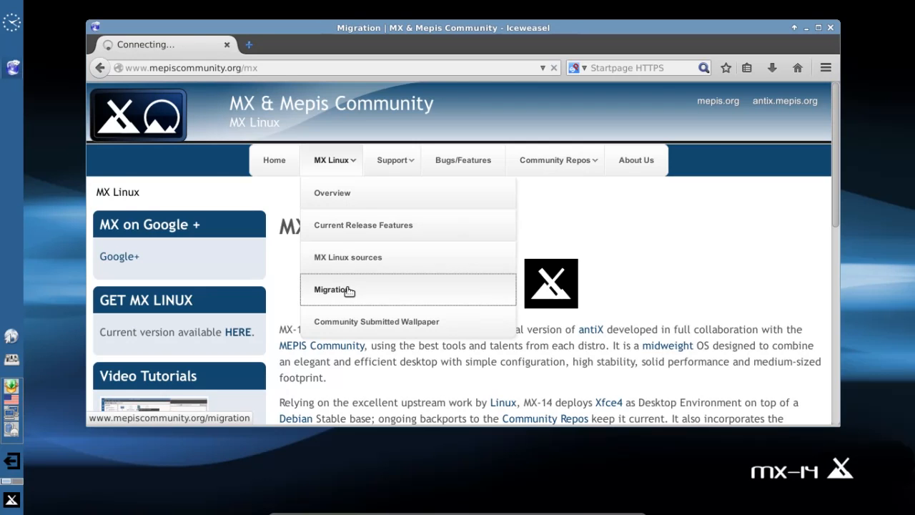
left_click(331, 289)
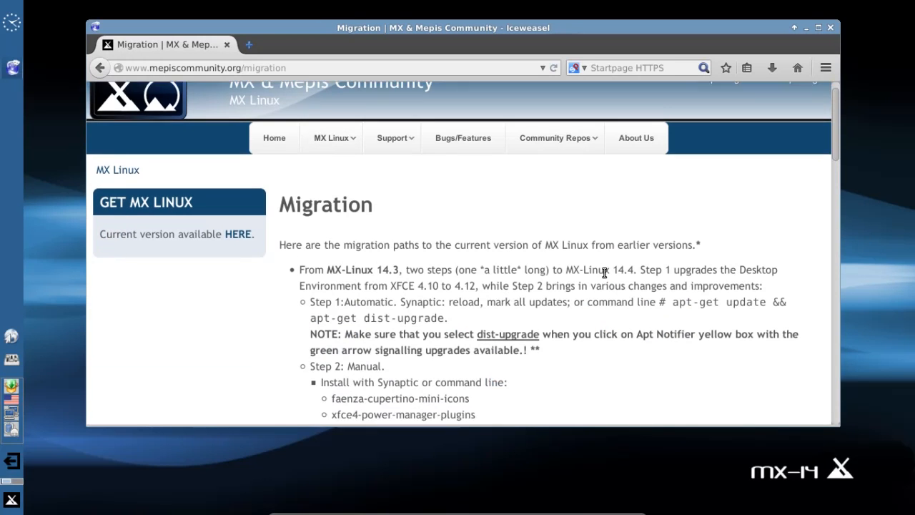
scroll("down", 3)
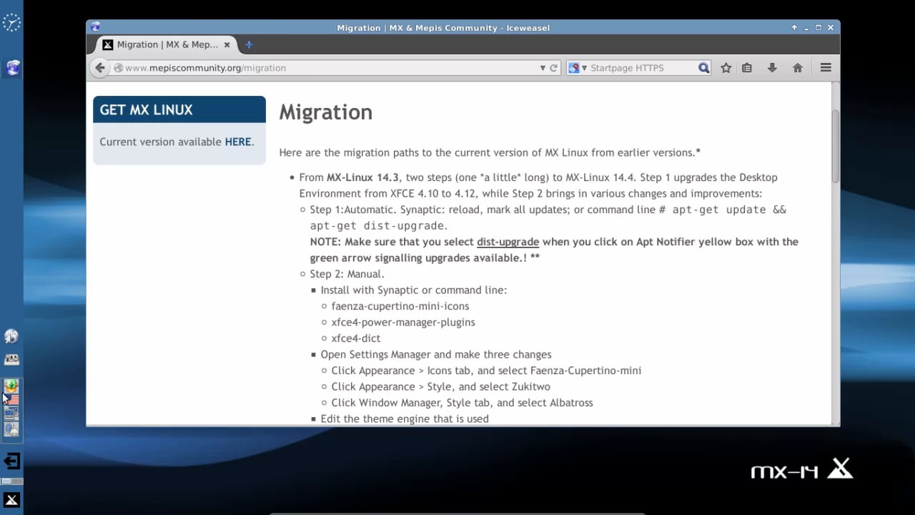
mouse_move(123, 386)
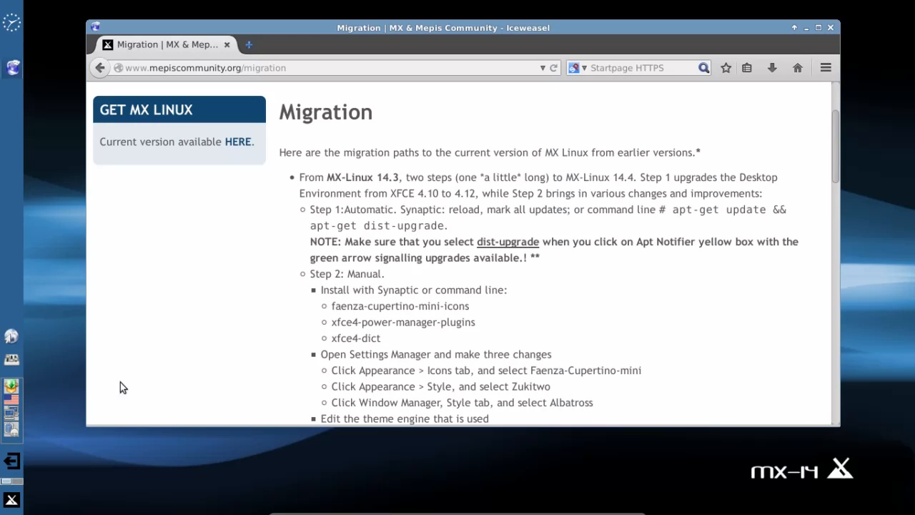
mouse_move(49, 379)
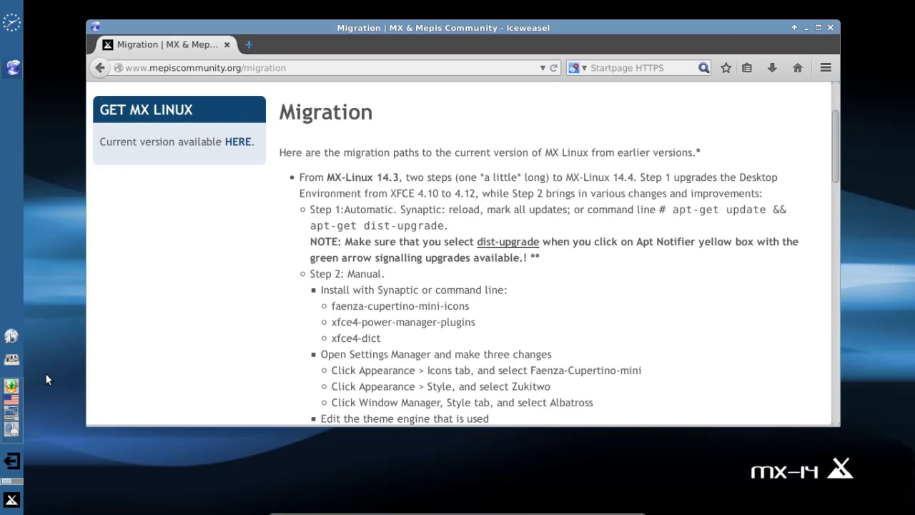
mouse_move(246, 320)
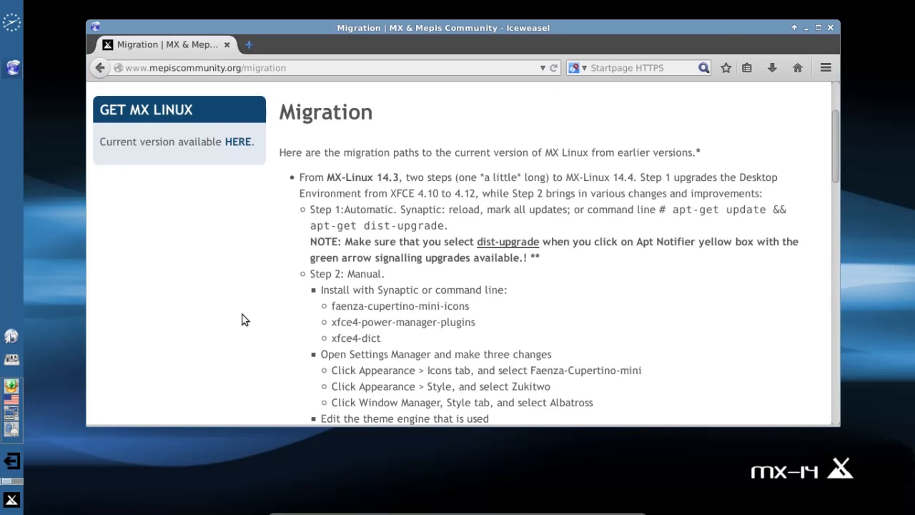
double_click(357, 242)
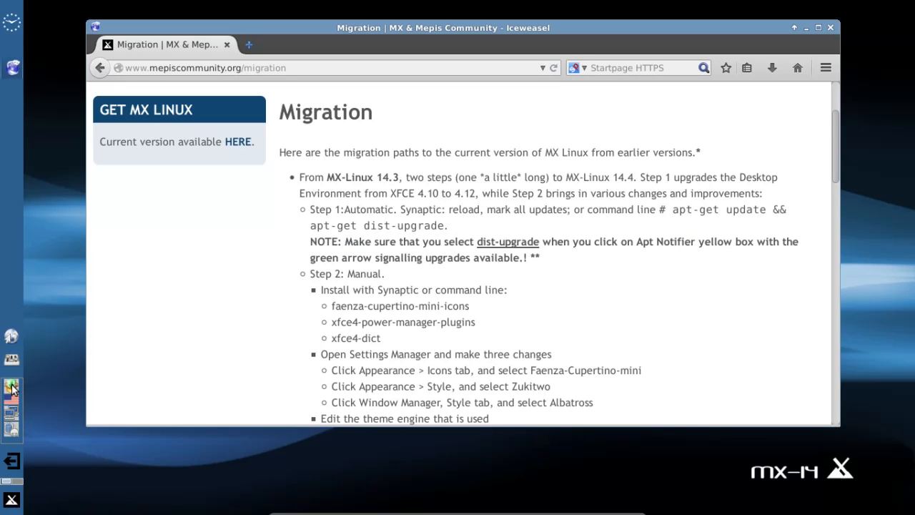
Step: Choose View and Upgrade from the Apt Notifier tray icon to preview kept-back packages
left_click(11, 386)
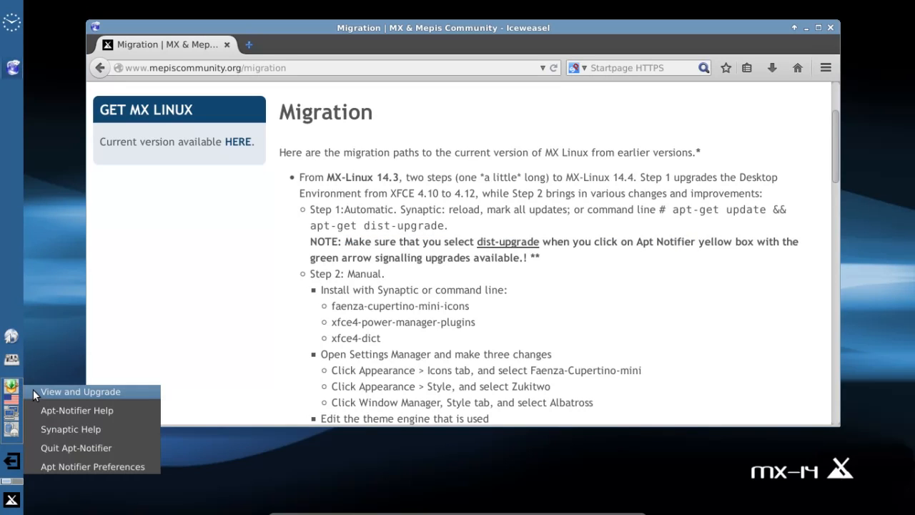
left_click(80, 392)
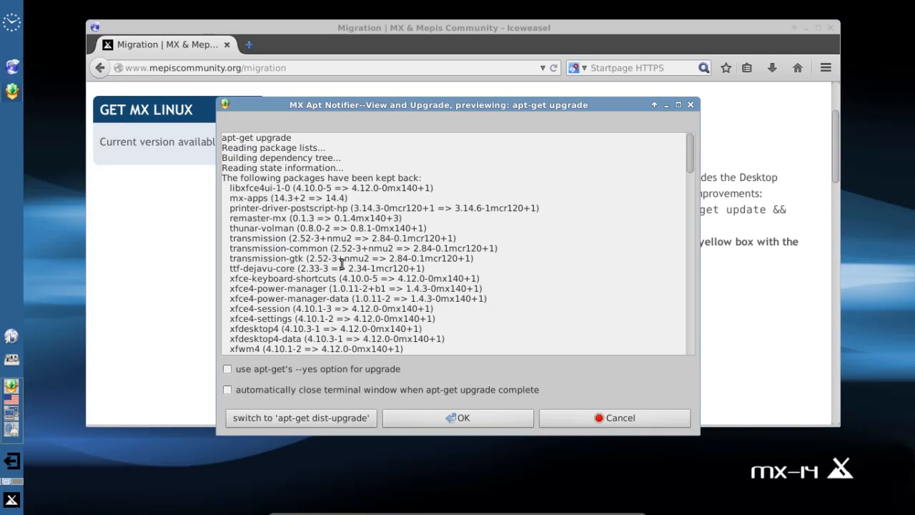
mouse_move(237, 438)
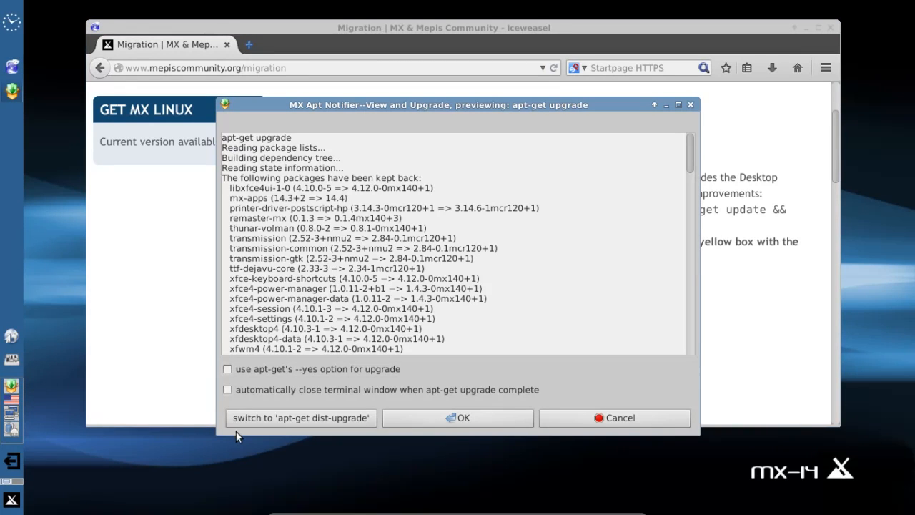
mouse_move(388, 188)
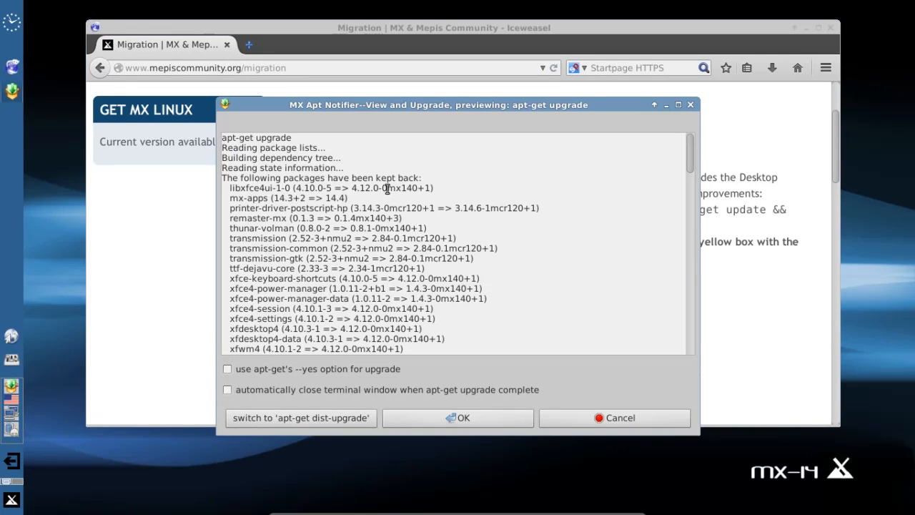
mouse_move(471, 106)
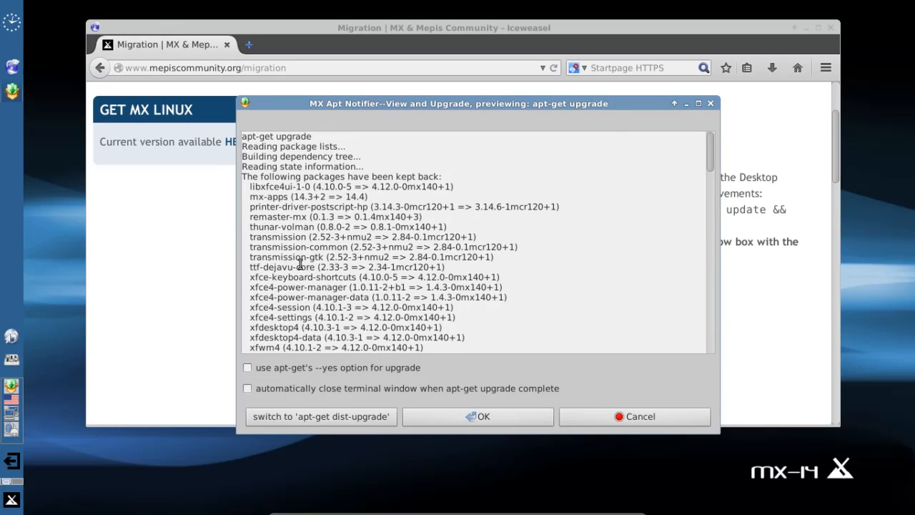
mouse_move(303, 417)
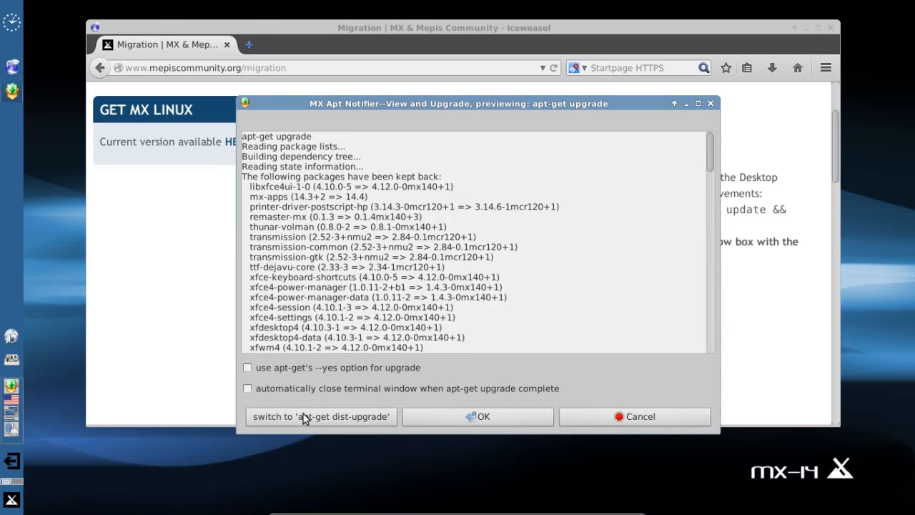
Step: Switch the preview to apt-get dist-upgrade and review the full list of changes
left_click(633, 416)
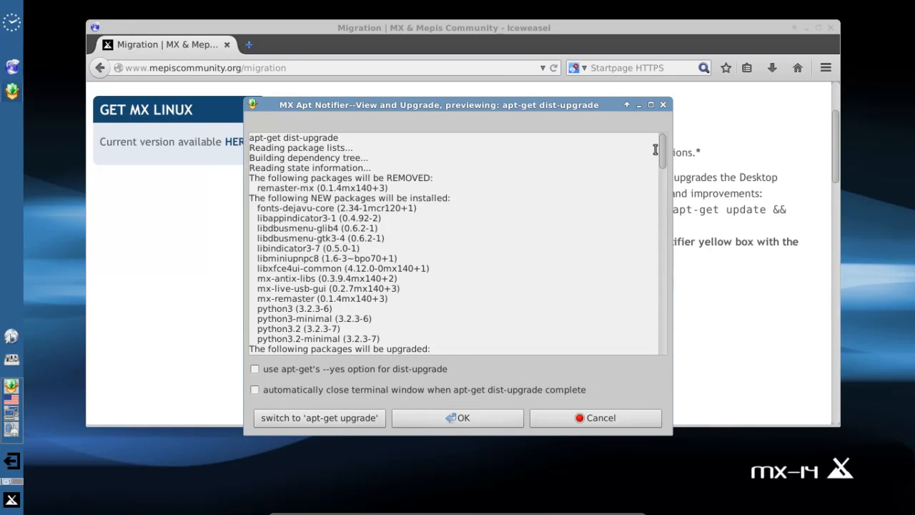
scroll("down", 3)
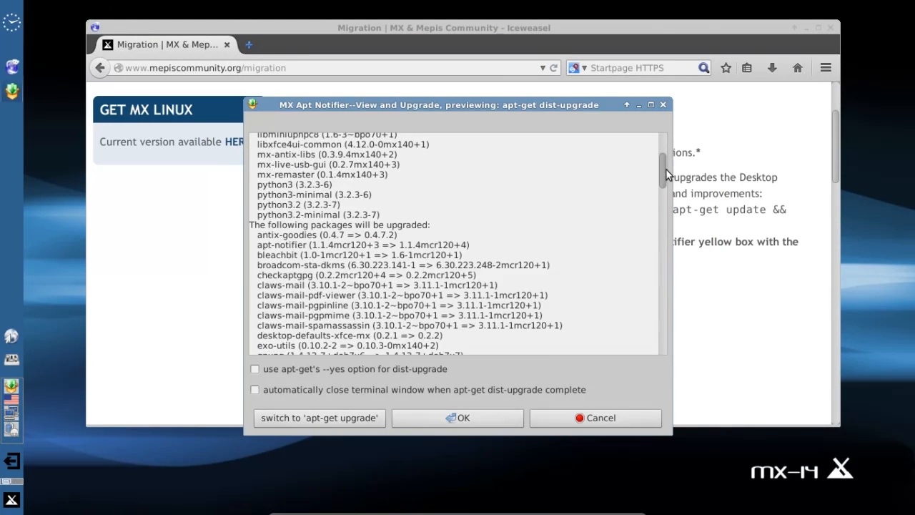
scroll("down", 3)
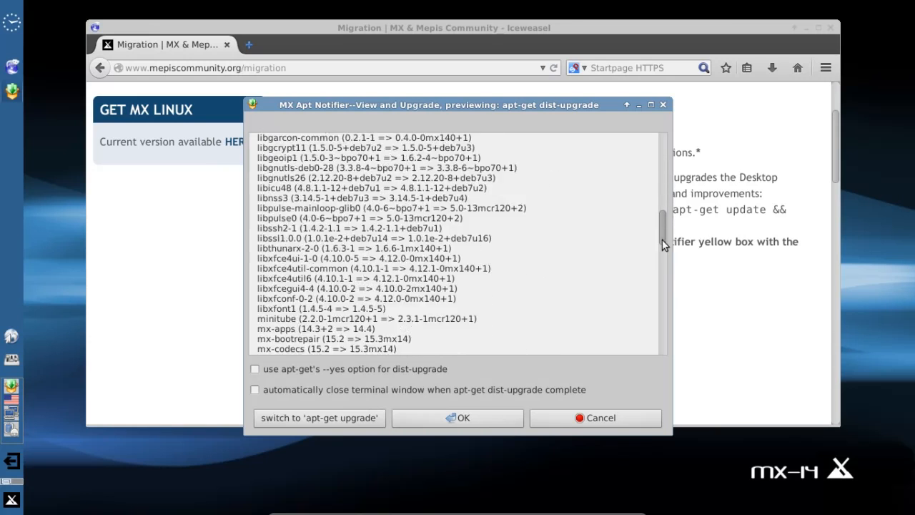
scroll("down", 3)
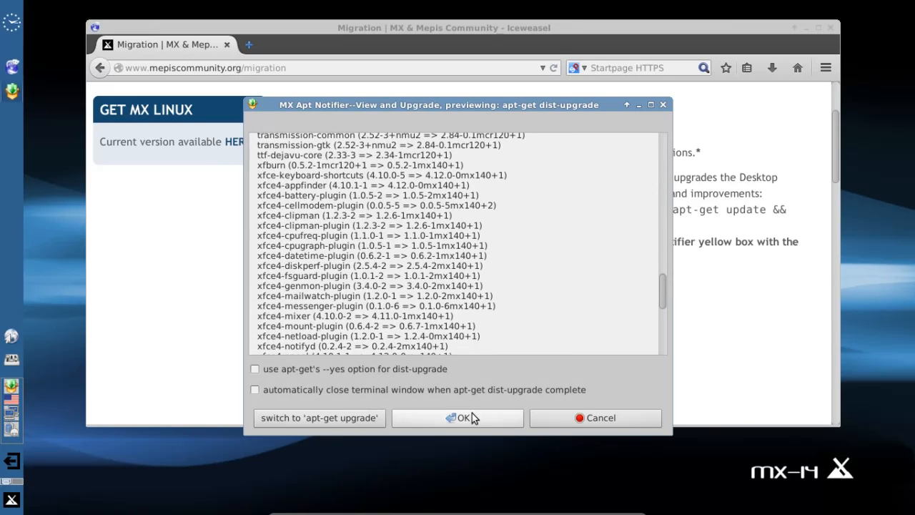
mouse_move(408, 429)
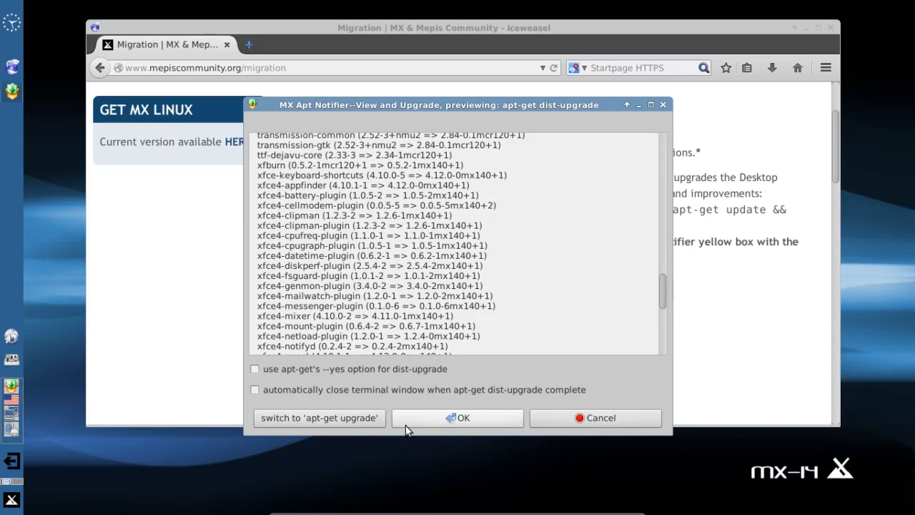
mouse_move(475, 420)
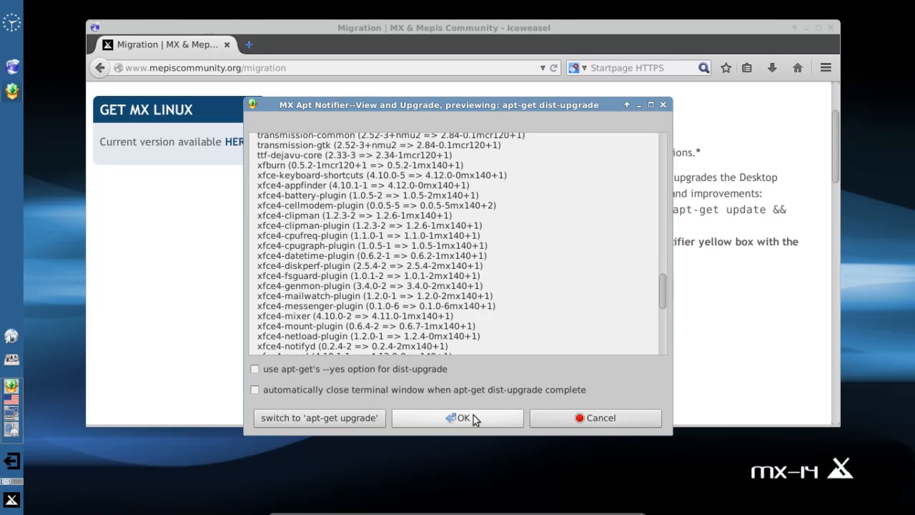
Step: Confirm the dist-upgrade and authorise it with the administrator password
left_click(460, 417)
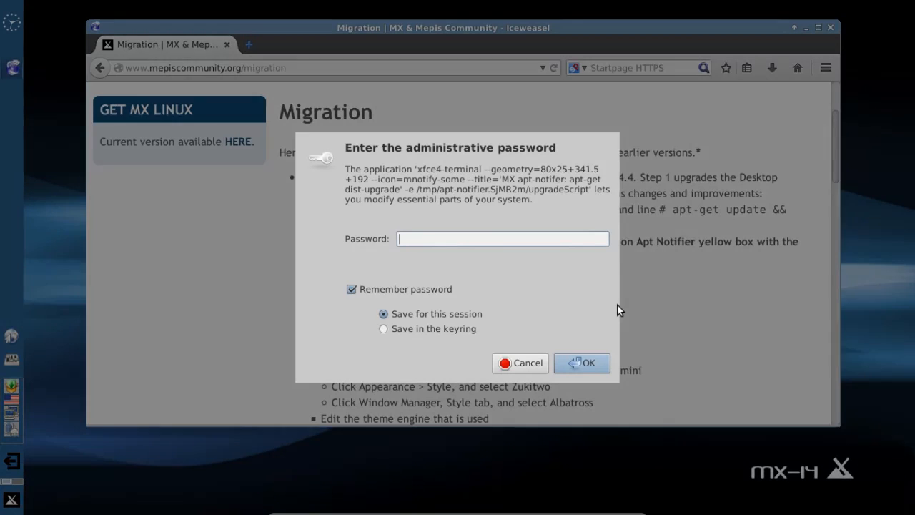
type("••••")
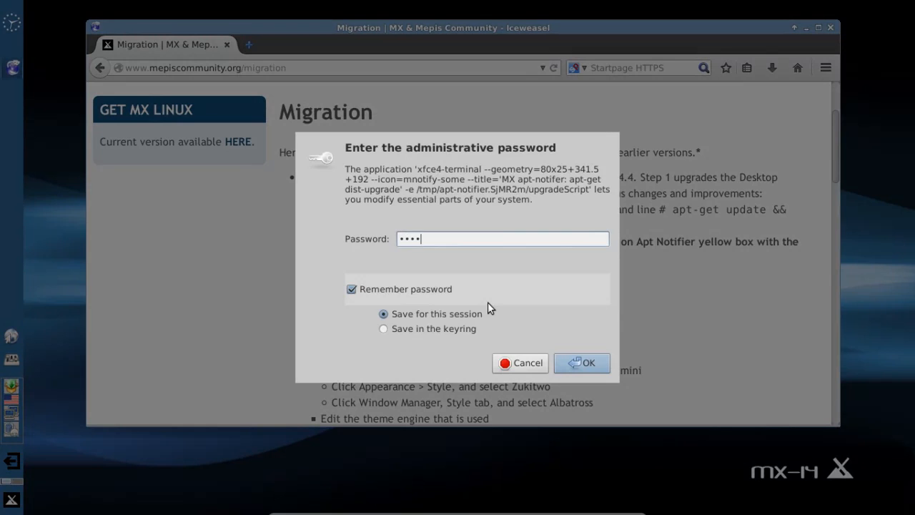
left_click(580, 363)
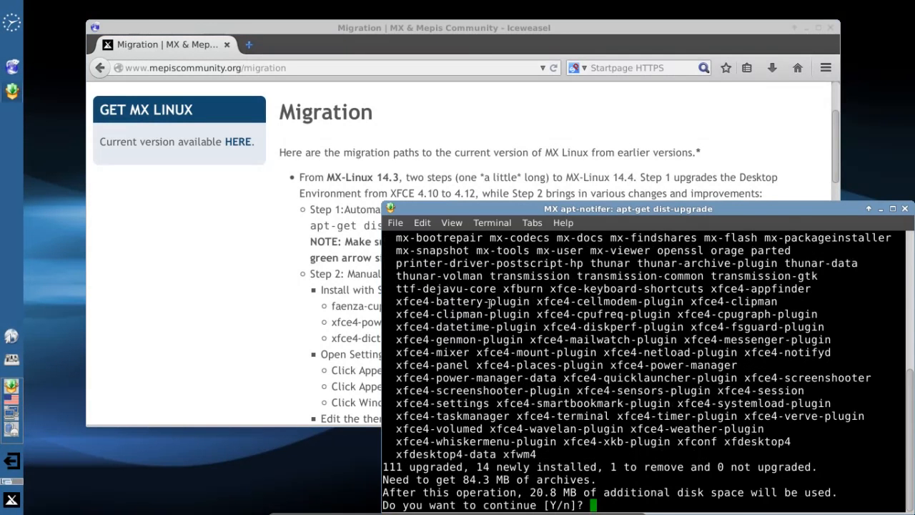
Step: Answer y at the apt-get prompt to proceed with 111 upgrades and 14 new installs
type("y")
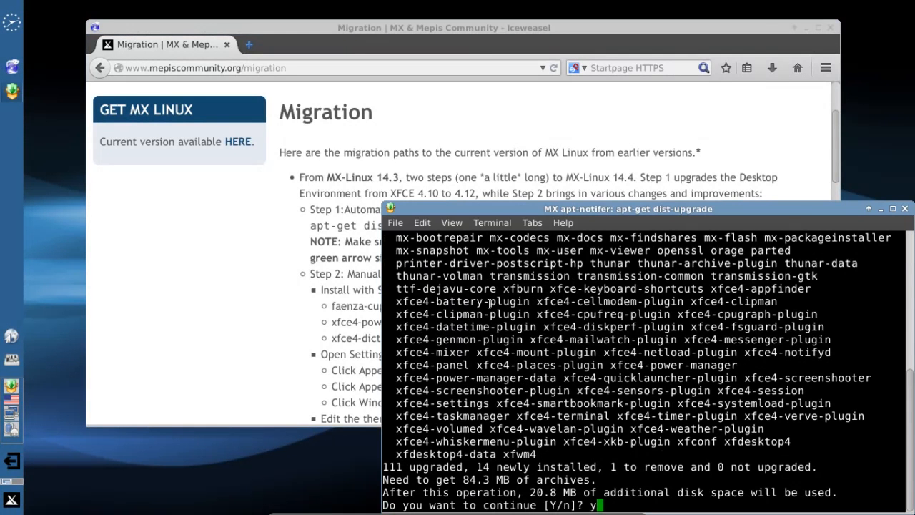
key("Return")
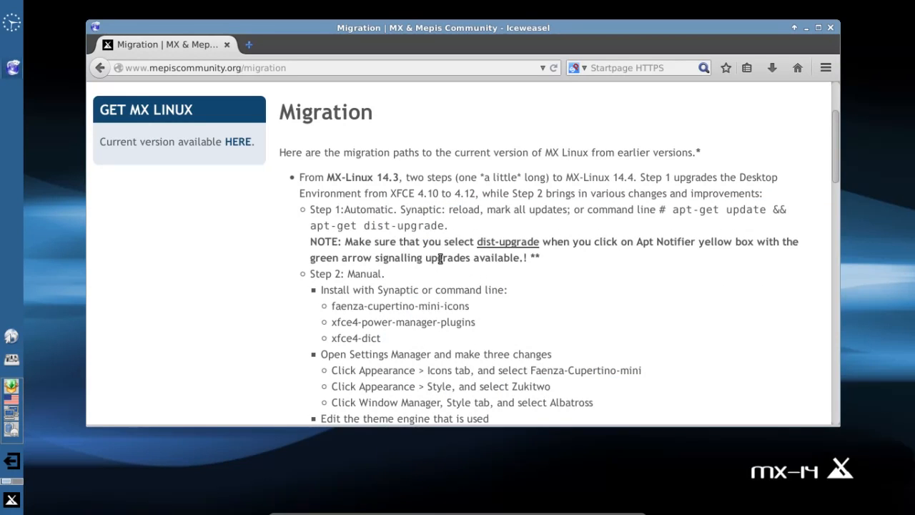
Step: Scroll the Migration page down to the Step 2: Manual package and settings instructions
scroll("down", 3)
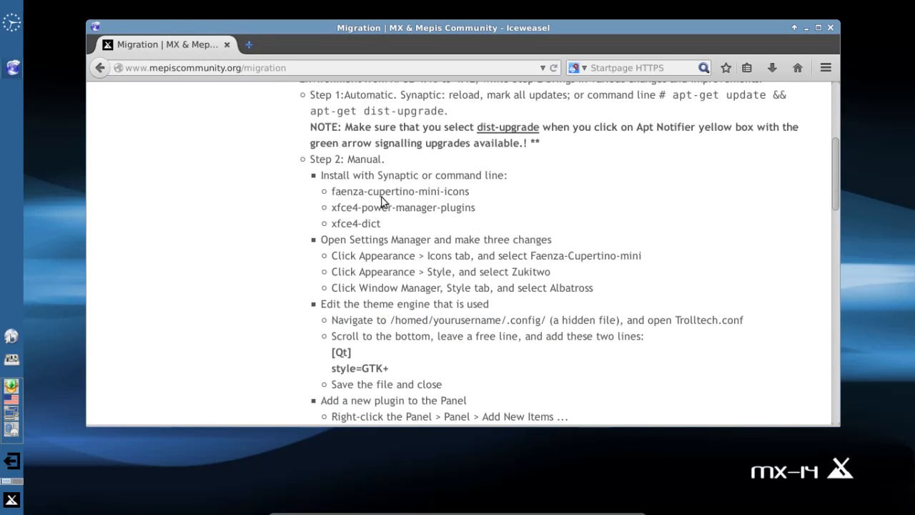
mouse_move(421, 177)
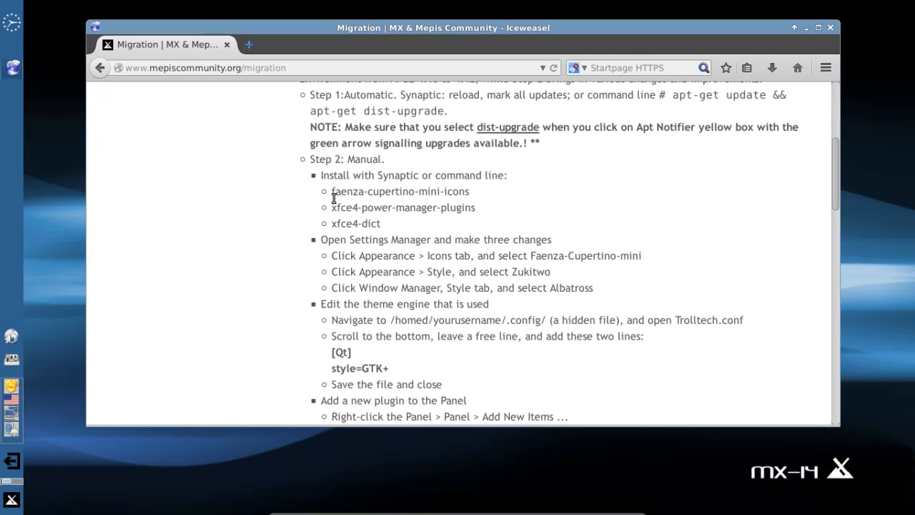
mouse_move(449, 189)
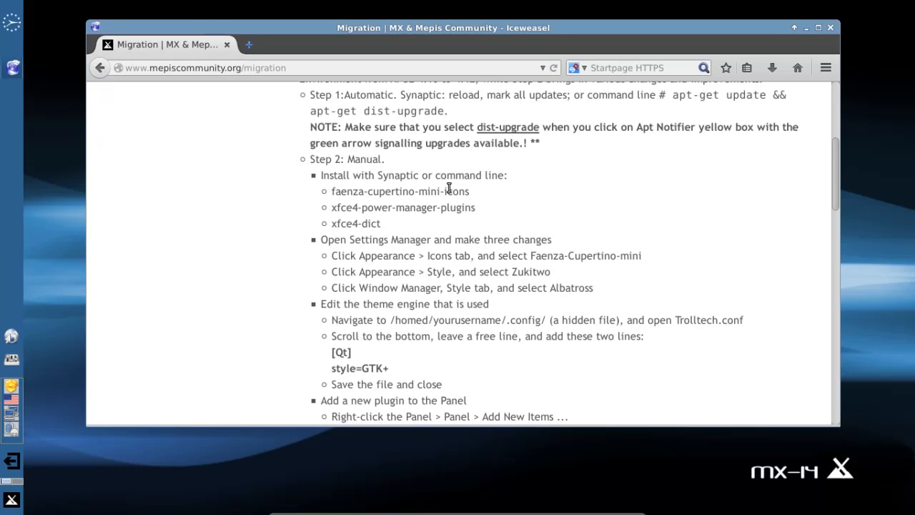
mouse_move(336, 207)
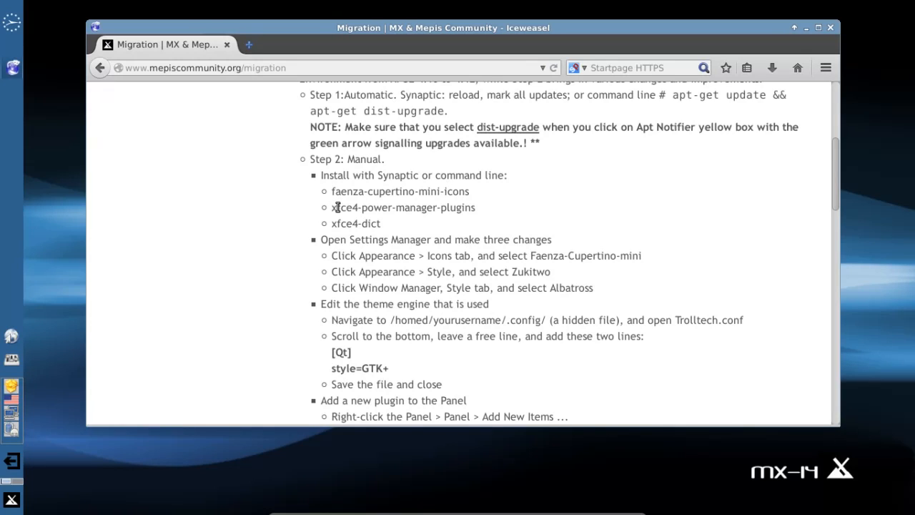
mouse_move(452, 207)
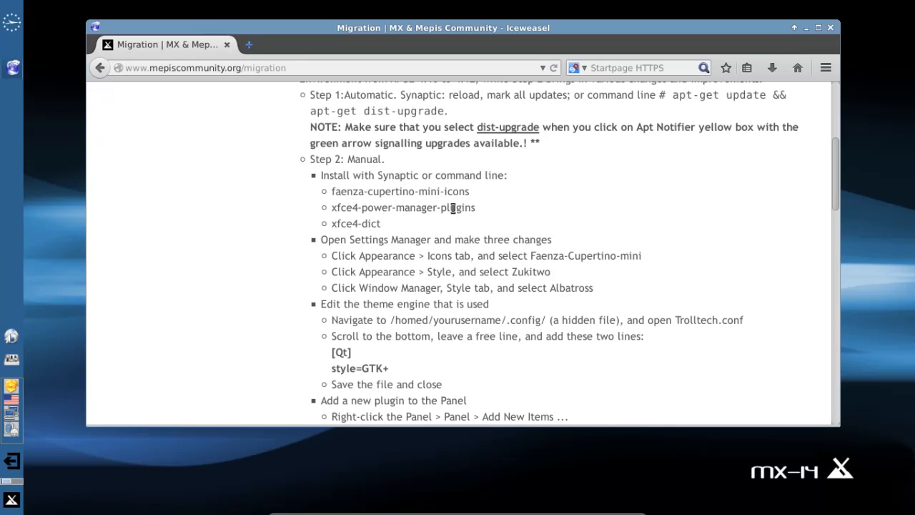
mouse_move(383, 223)
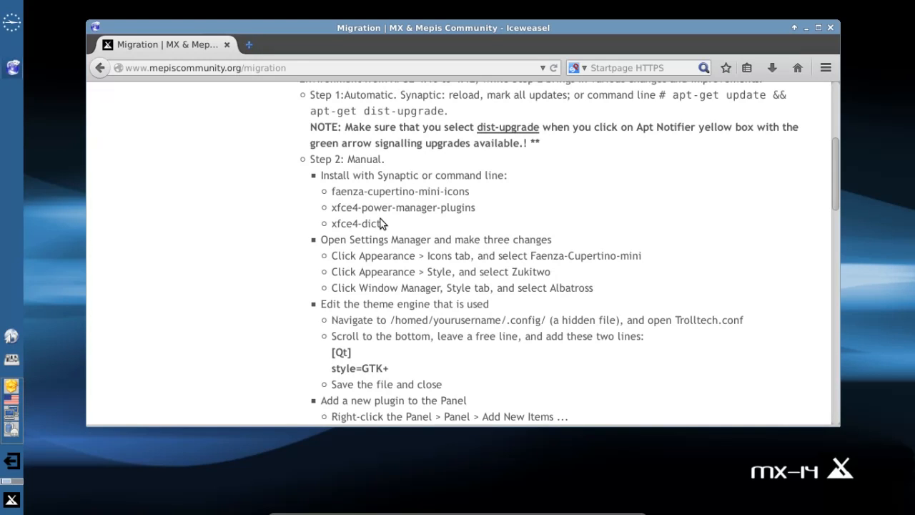
mouse_move(437, 208)
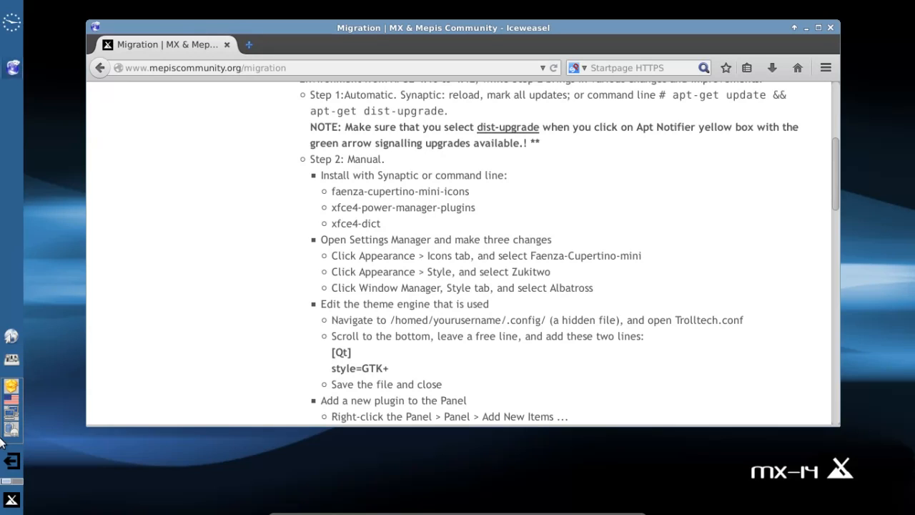
mouse_move(28, 441)
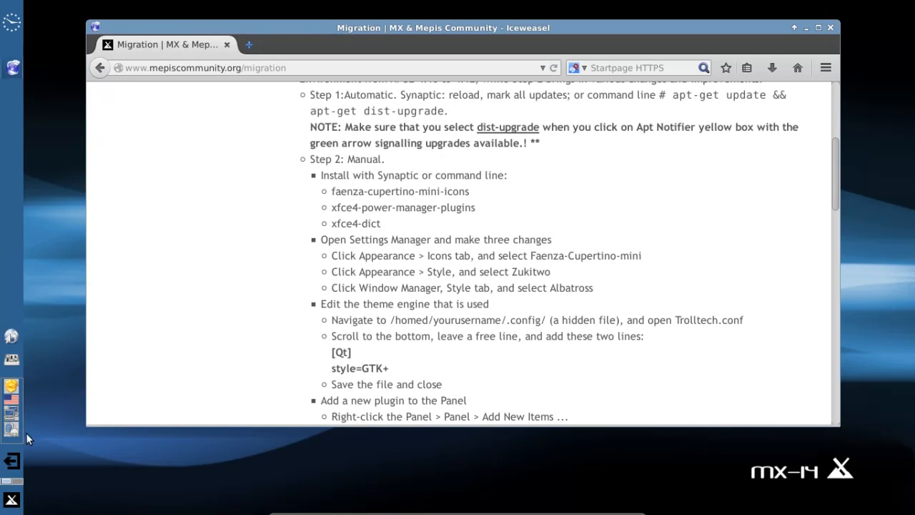
mouse_move(12, 417)
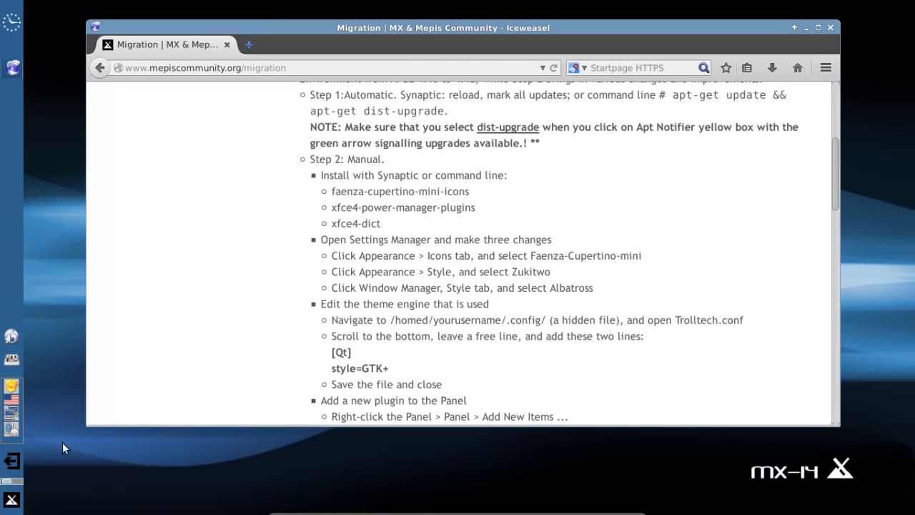
mouse_move(40, 446)
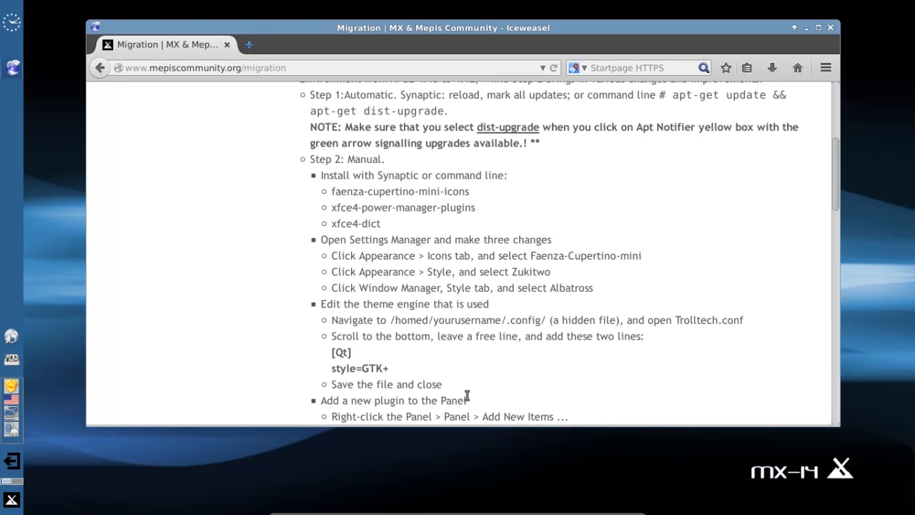
mouse_move(466, 397)
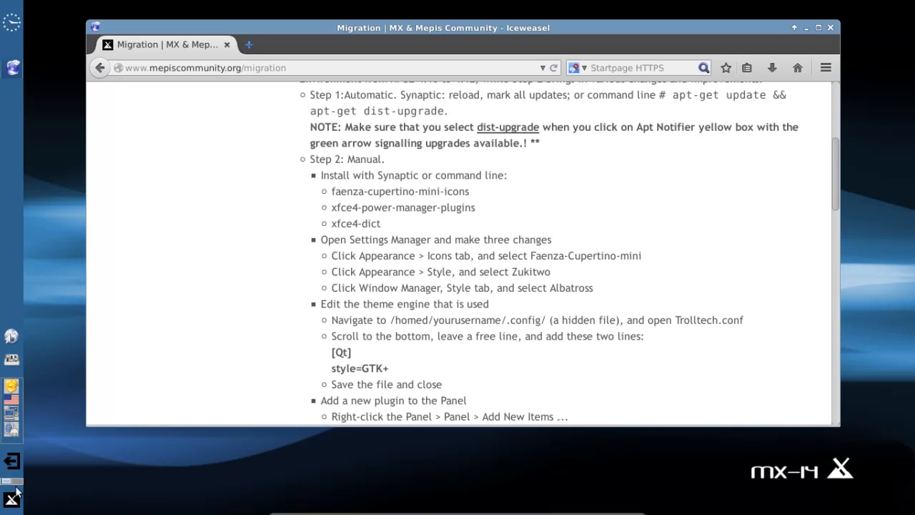
Step: Launch Synaptic and mark faenza-cupertino-mini-icons for installation
left_click(12, 499)
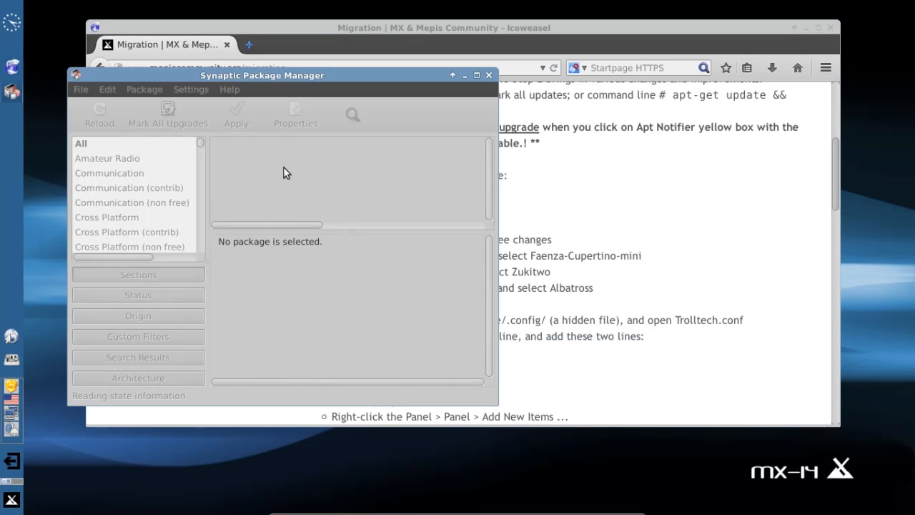
left_click(258, 171)
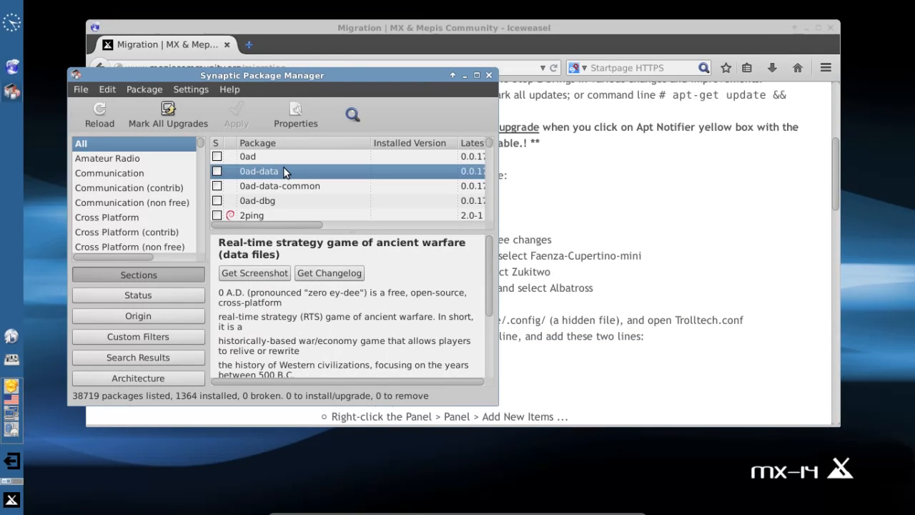
type("fae")
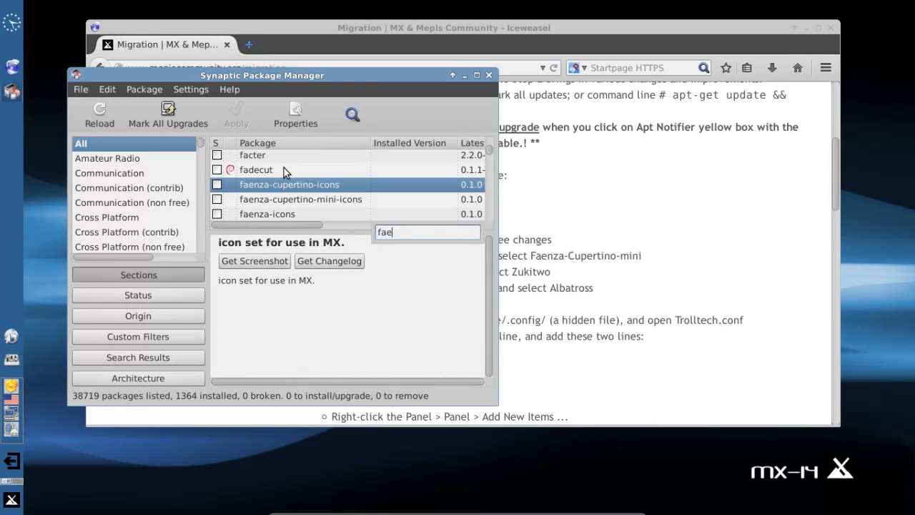
left_click(300, 199)
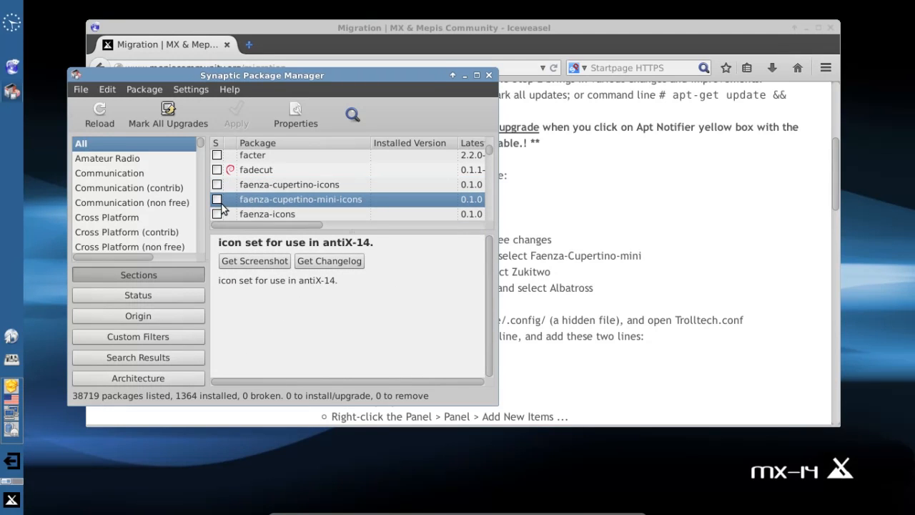
left_click(217, 198)
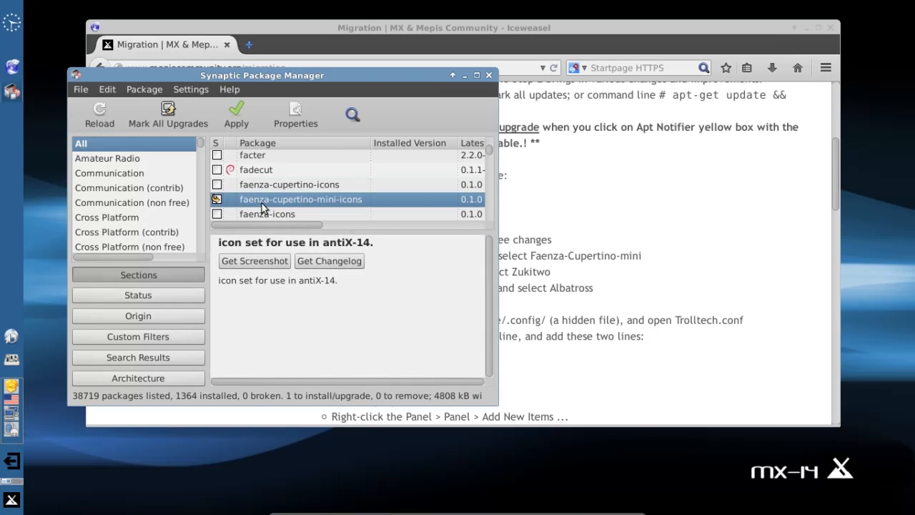
Step: Mark xfce4-dict and xfce4-power-manager-plugins with dependency libmenu-cache1, then review the changes
type("xfce4-dic")
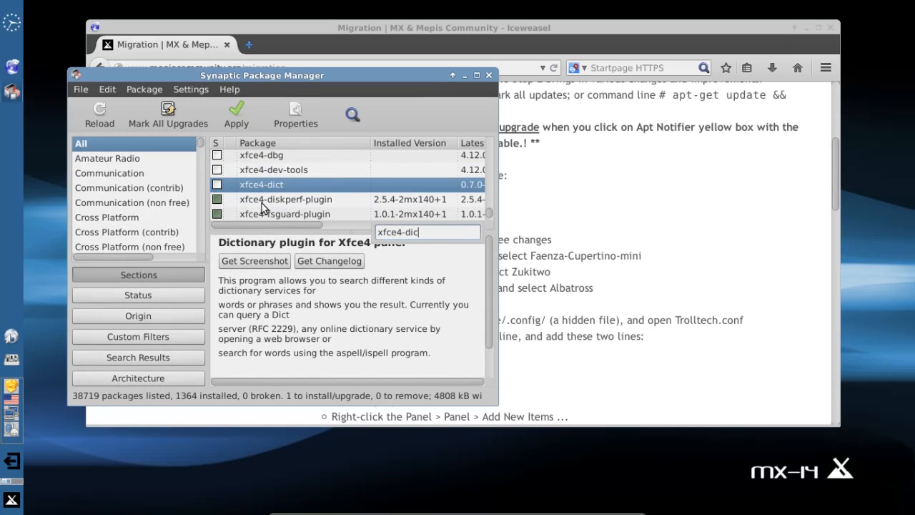
right_click(260, 184)
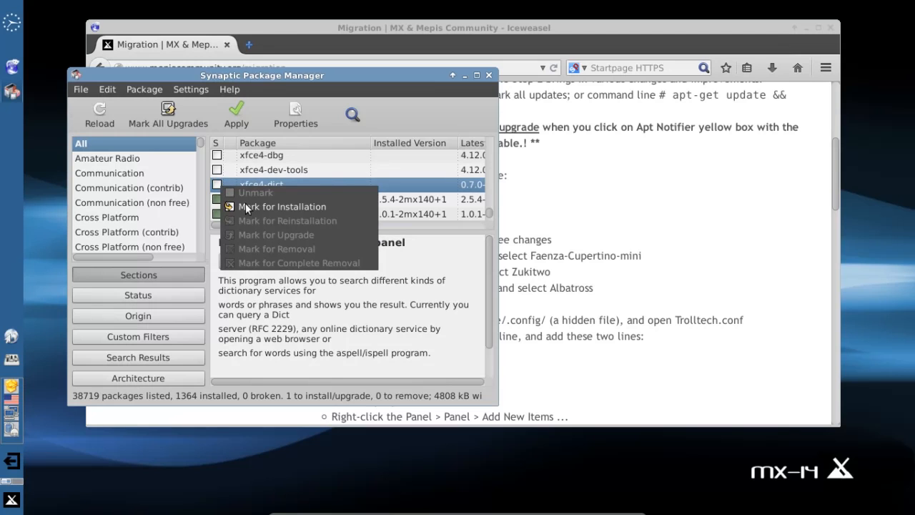
left_click(282, 206)
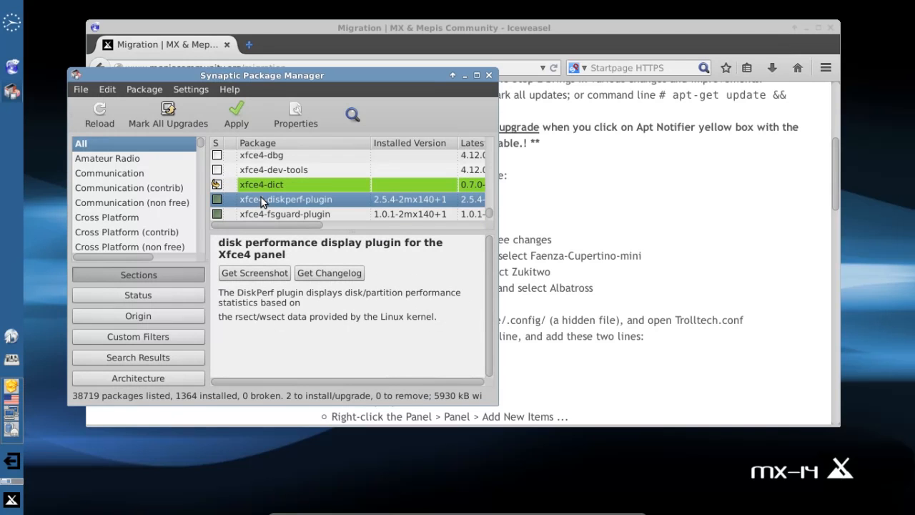
type("xfce4-power-man")
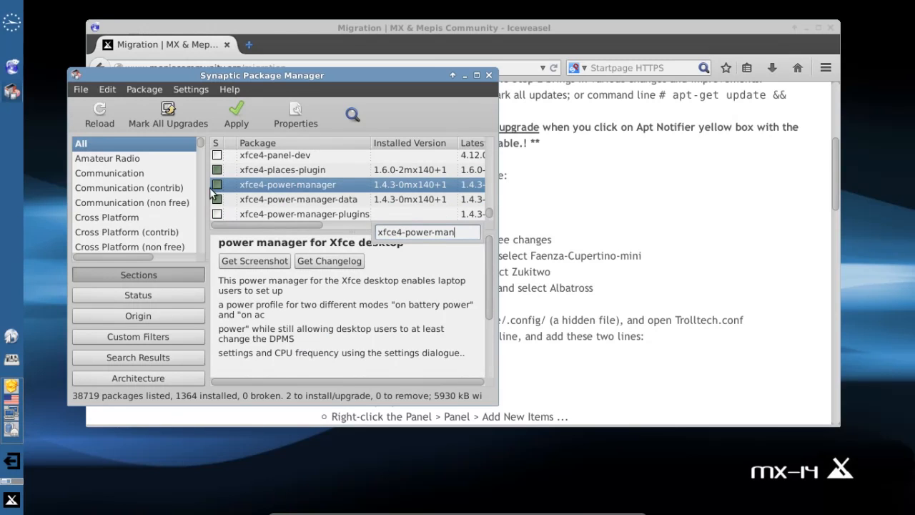
left_click(303, 211)
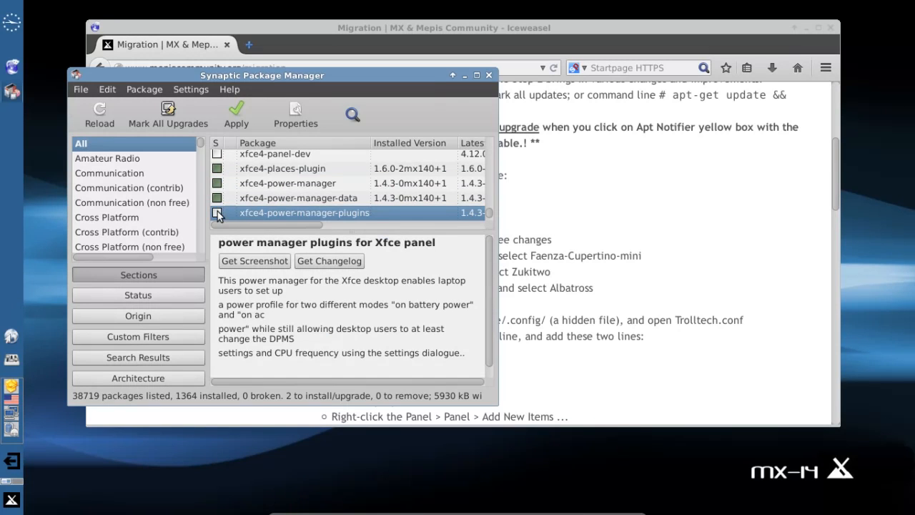
left_click(217, 211)
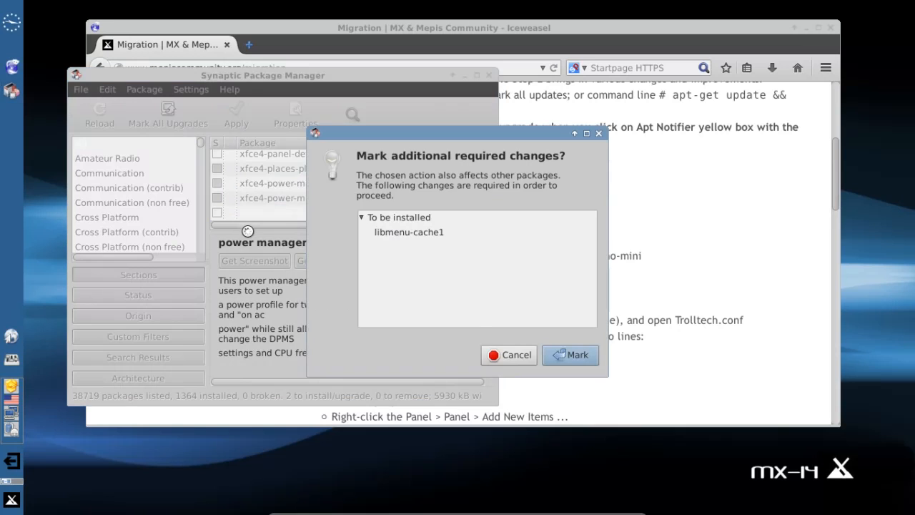
left_click(570, 355)
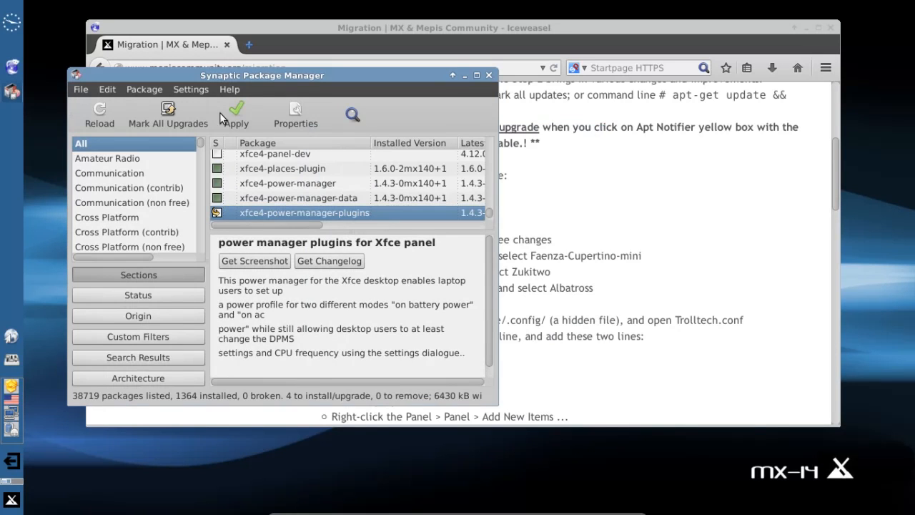
left_click(234, 115)
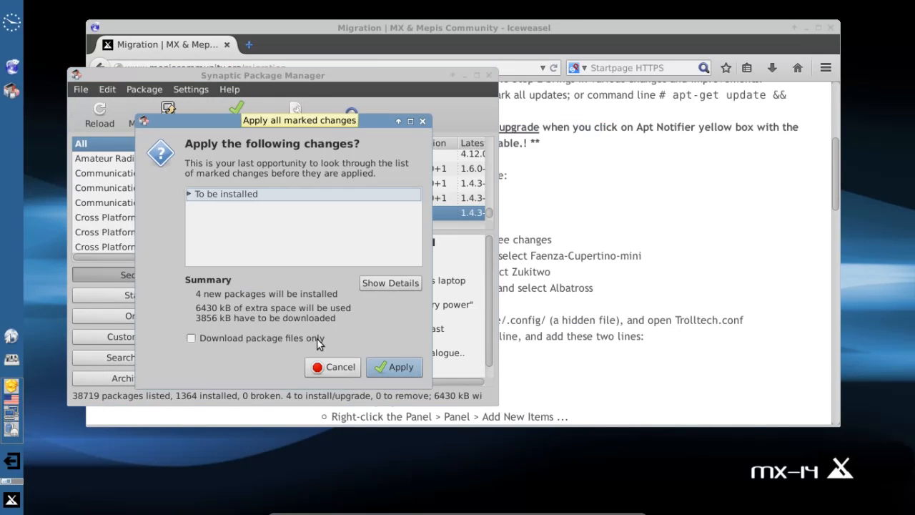
Step: Apply the four package installations and dismiss the Changes applied confirmation
left_click(395, 366)
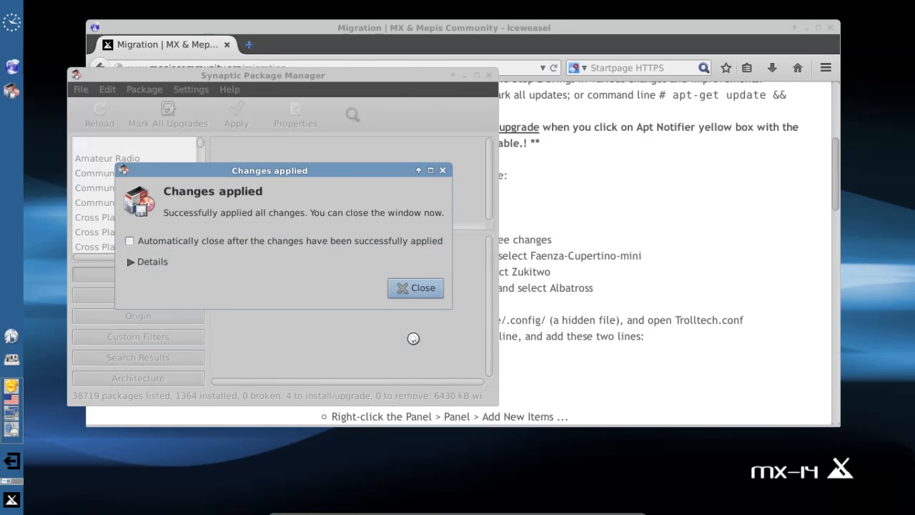
left_click(414, 287)
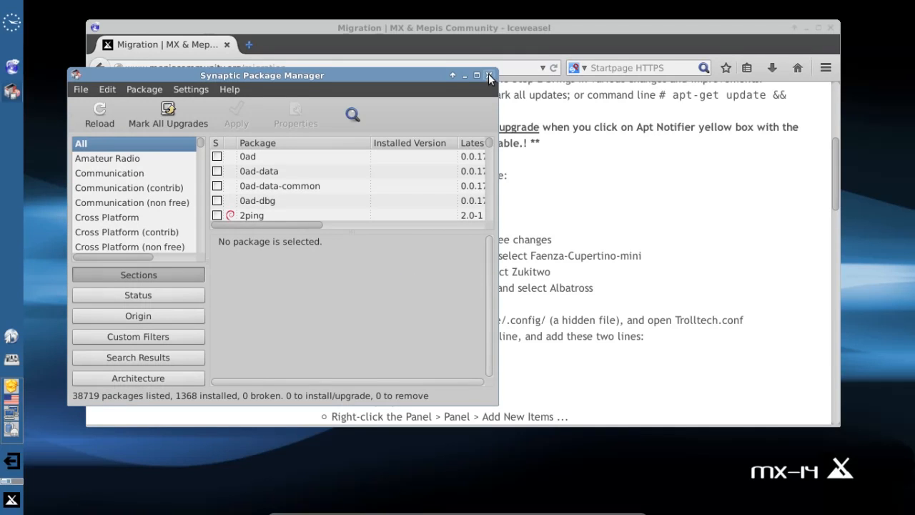
Step: Close Synaptic, log out of the Xfce session and log back in through LightDM
left_click(489, 74)
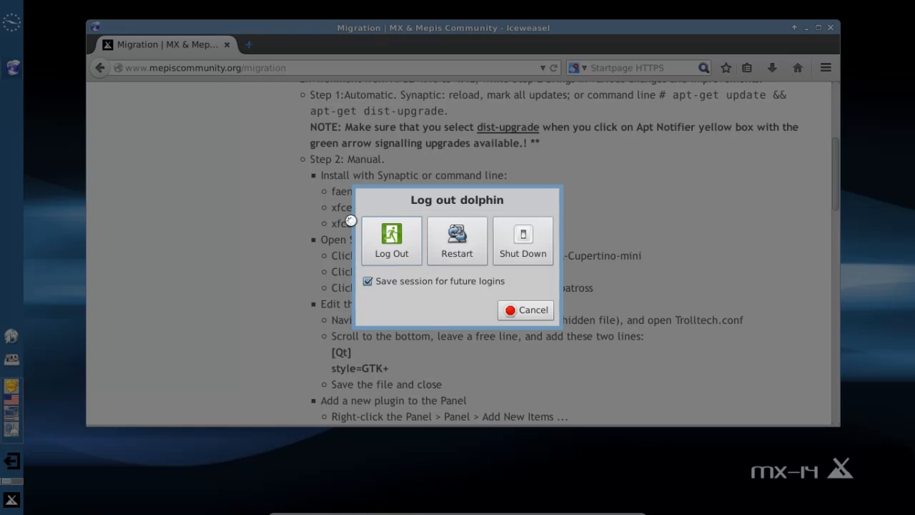
left_click(392, 240)
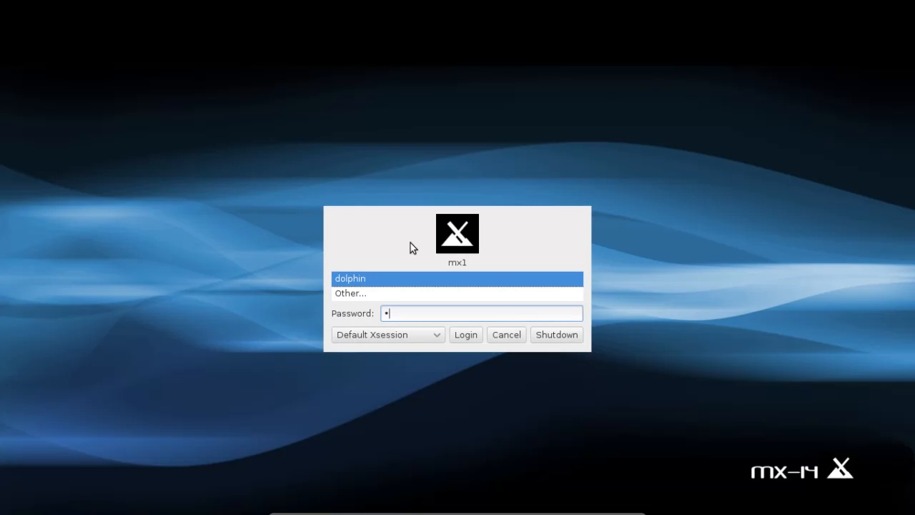
left_click(466, 335)
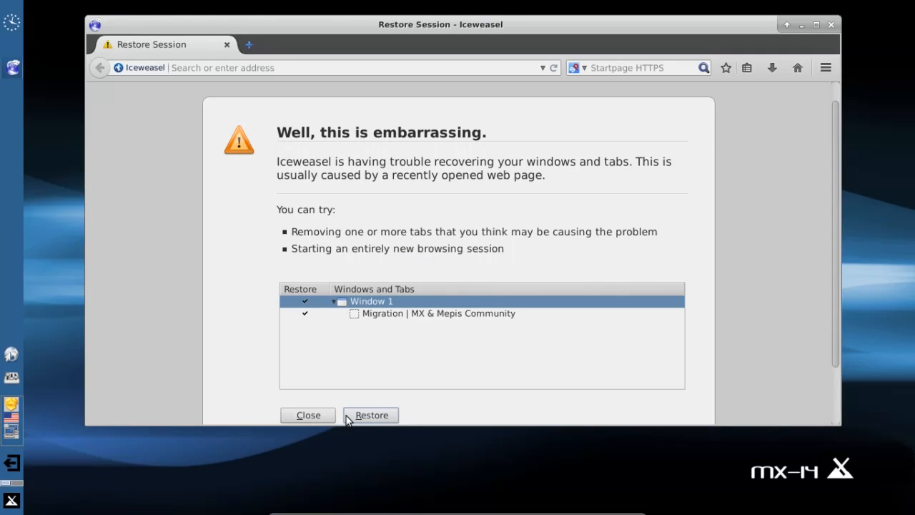
Step: Restore the previous Iceweasel session so the Migration page tab reopens
left_click(370, 415)
type("a")
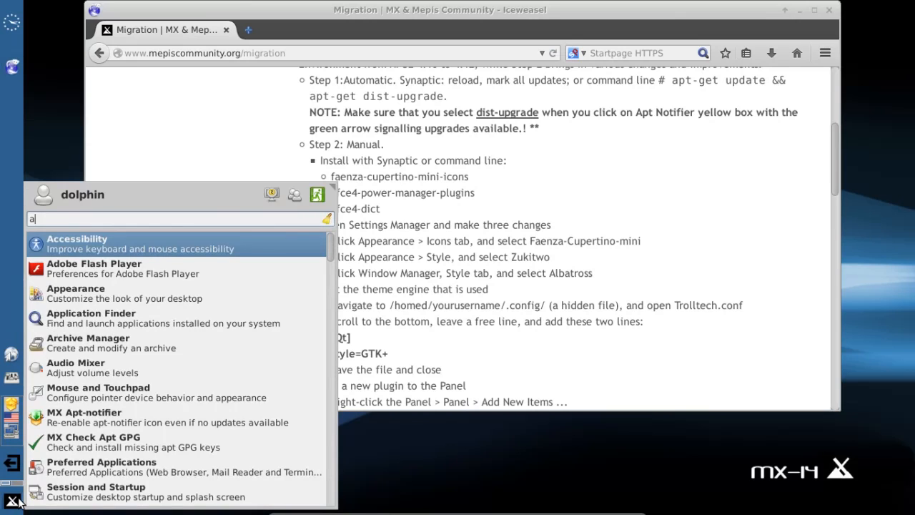
Step: In Appearance settings choose the Faenza-Cupertino-mini icon theme and Zukitwo style, then close
left_click(76, 293)
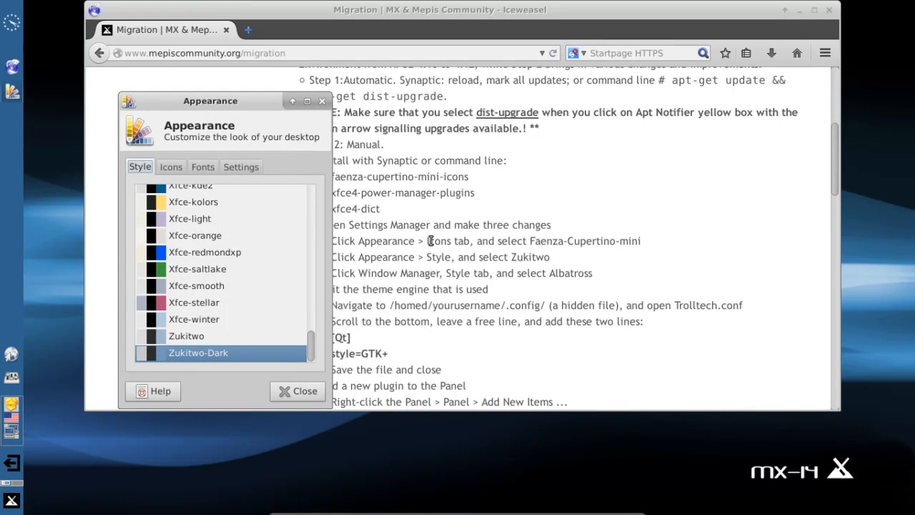
left_click(172, 166)
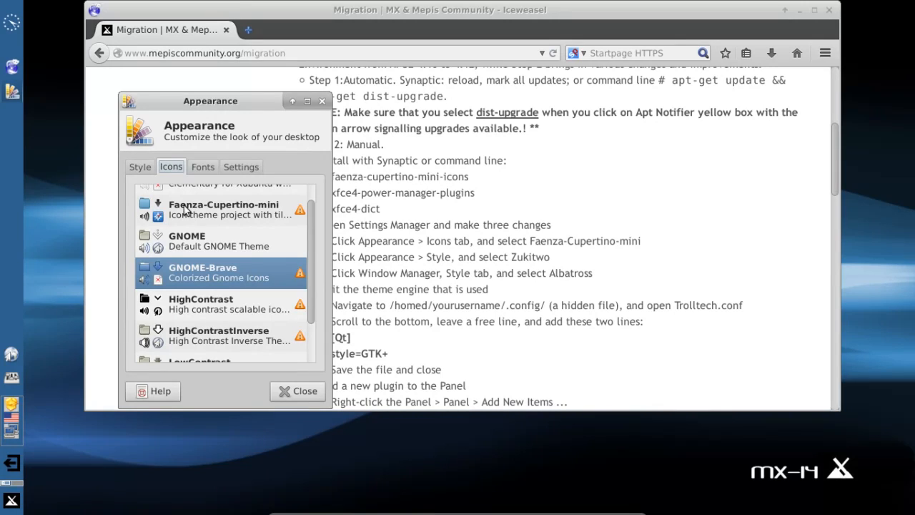
left_click(223, 209)
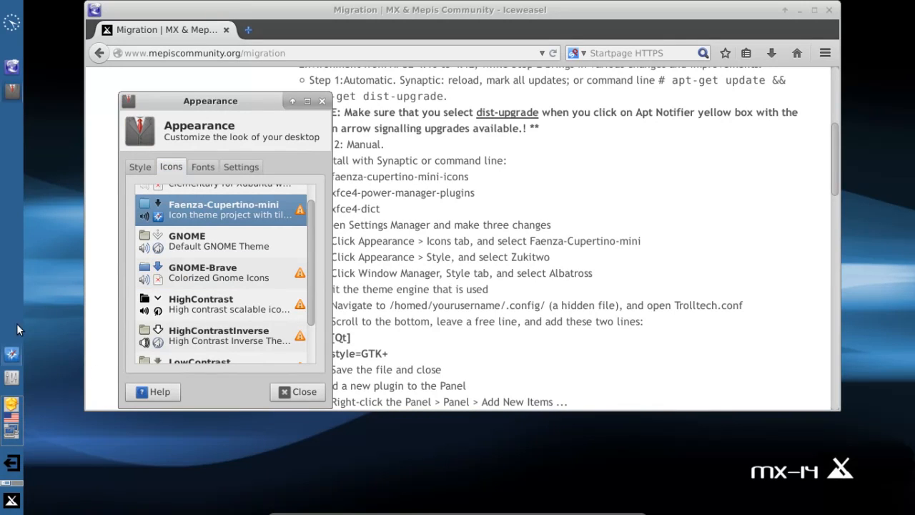
mouse_move(21, 429)
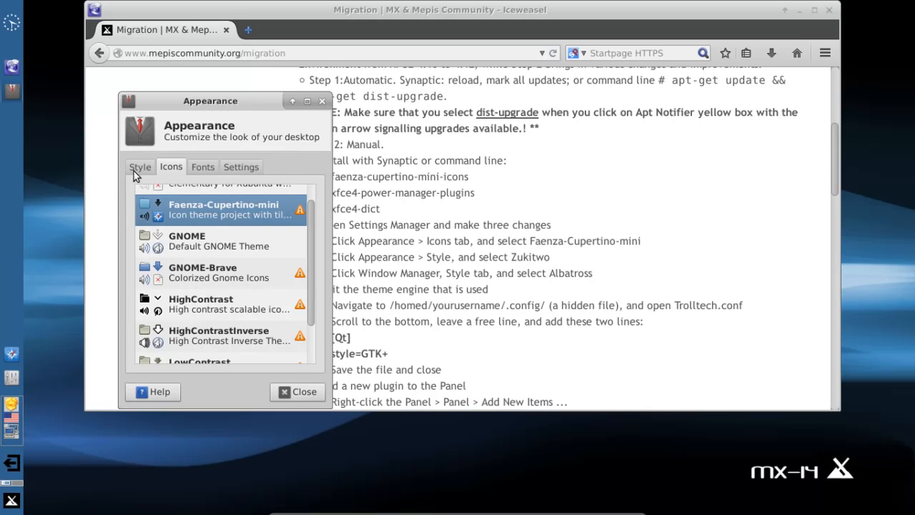
left_click(140, 165)
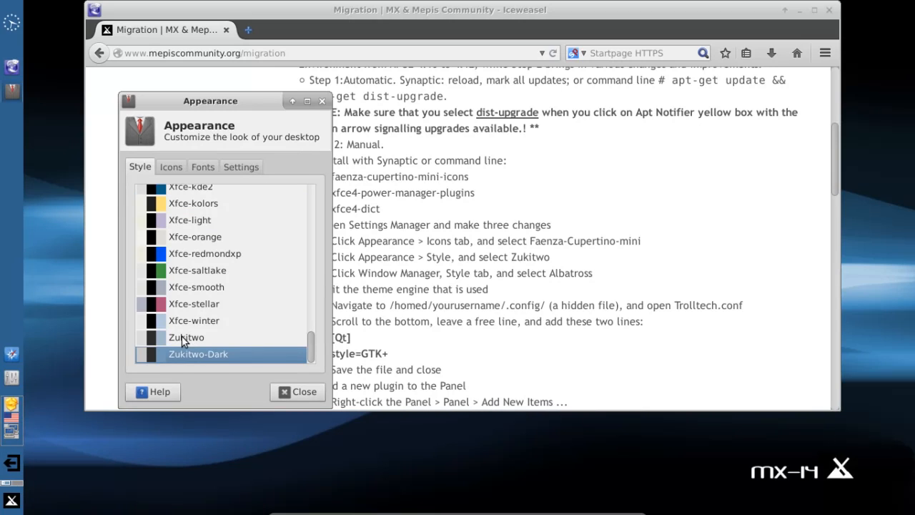
left_click(186, 337)
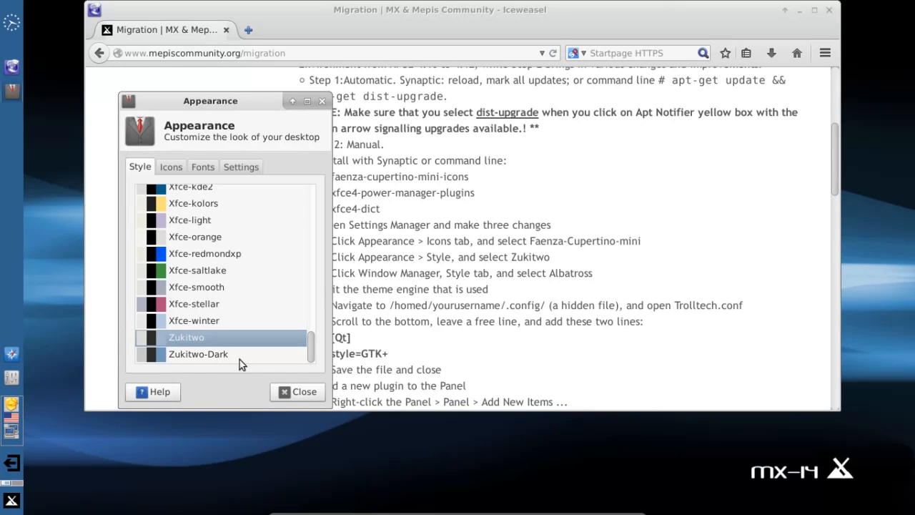
left_click(298, 392)
type("wind")
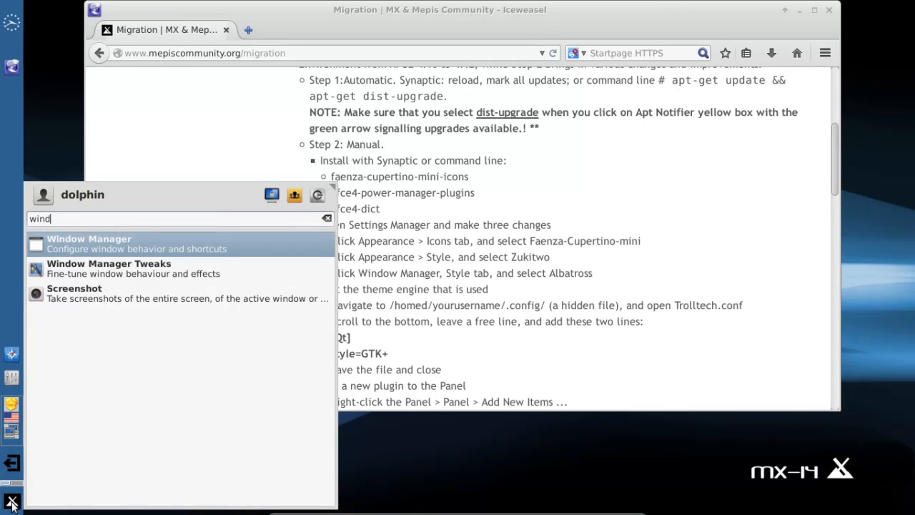
Step: Set the window decoration theme to Albatross in Window Manager settings and close them
left_click(89, 238)
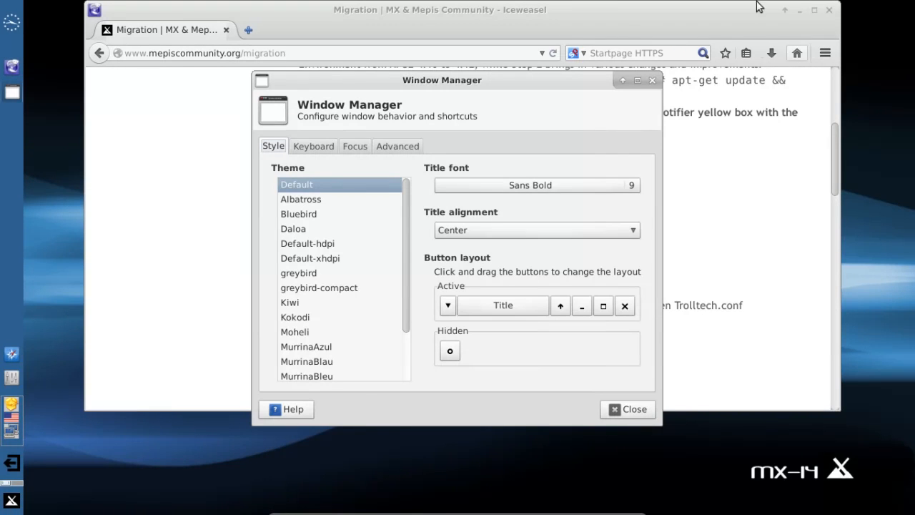
left_click(300, 199)
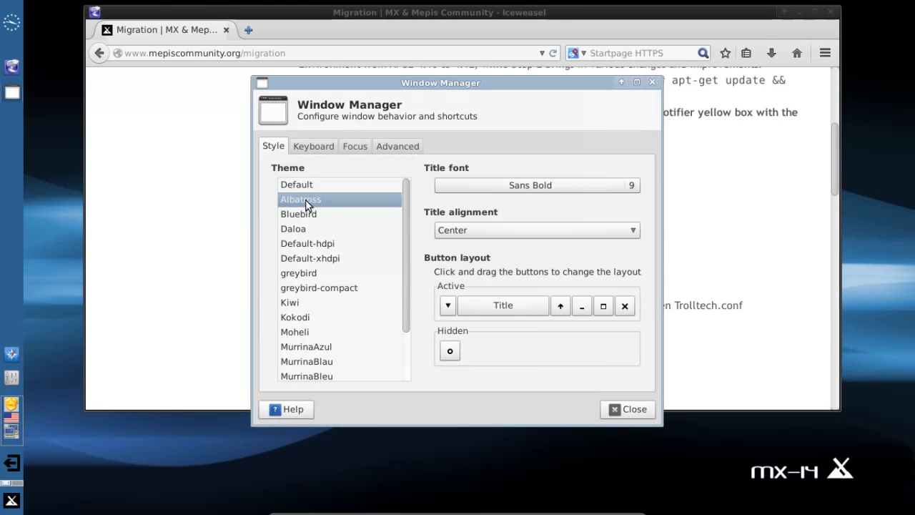
mouse_move(627, 409)
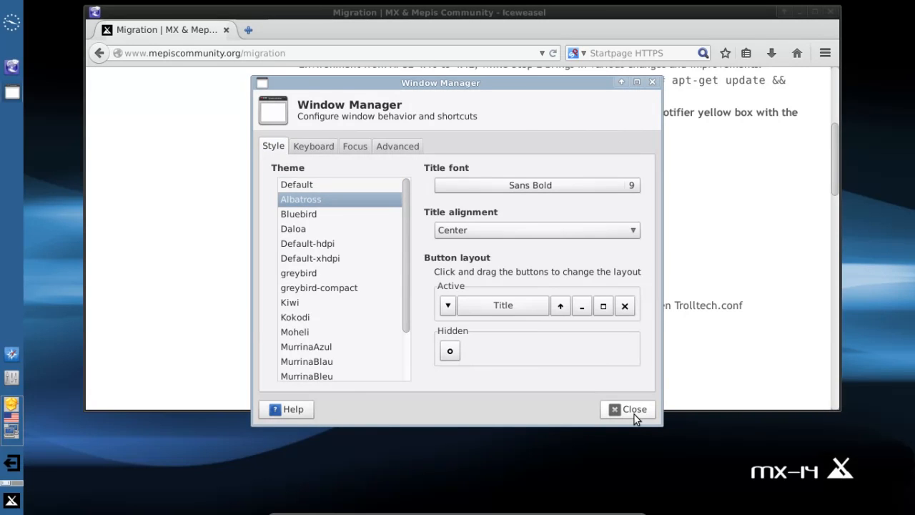
left_click(628, 409)
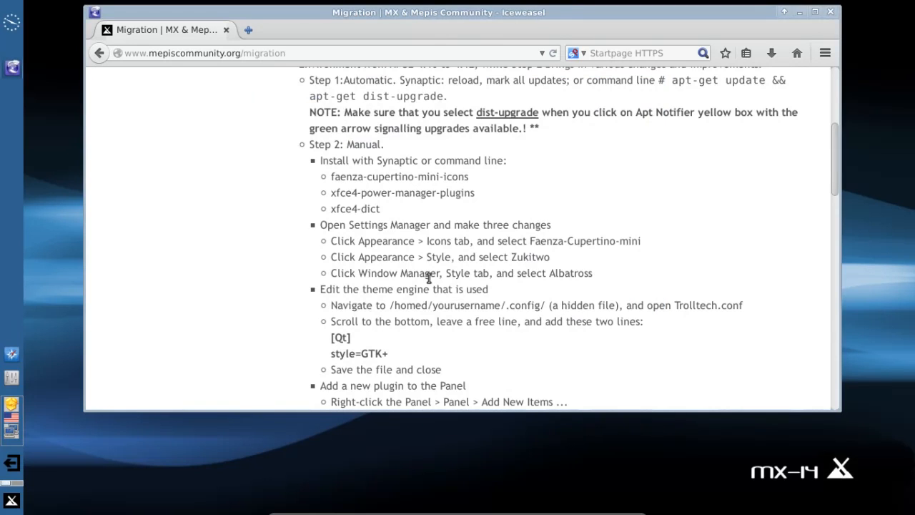
scroll("down", 3)
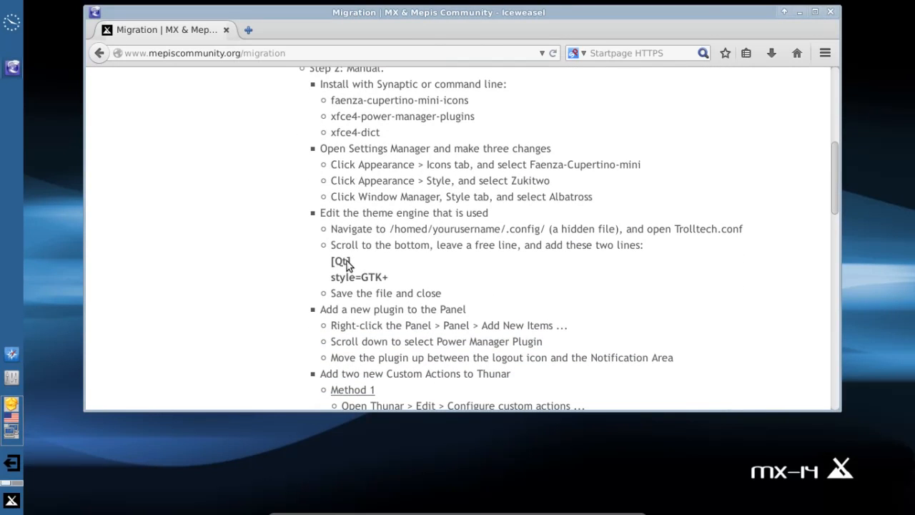
left_click_drag(332, 260, 383, 277)
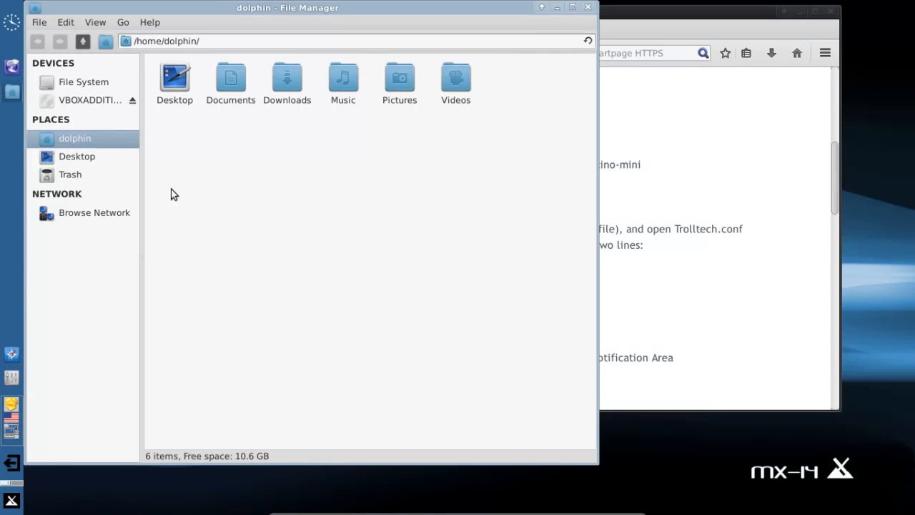
Step: Show hidden files and load Trolltech.conf from the .config folder into Mousepad
key("ctrl+h")
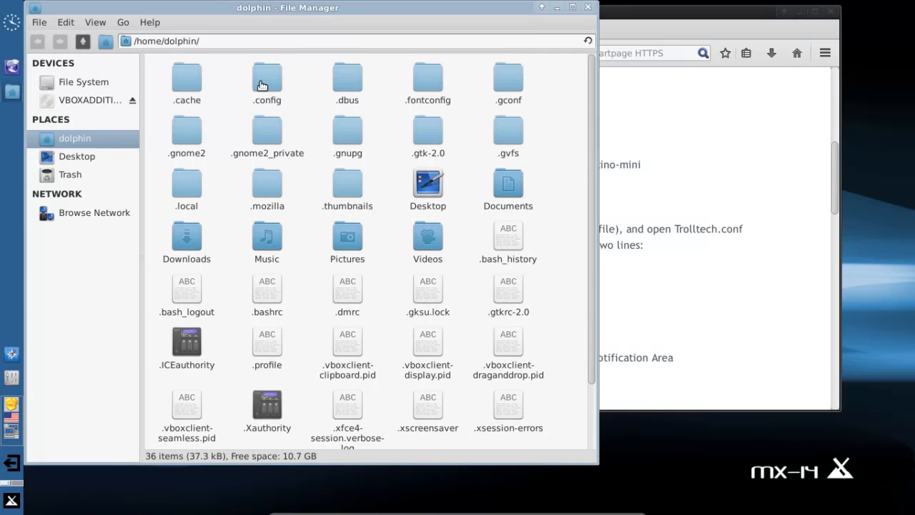
double_click(266, 77)
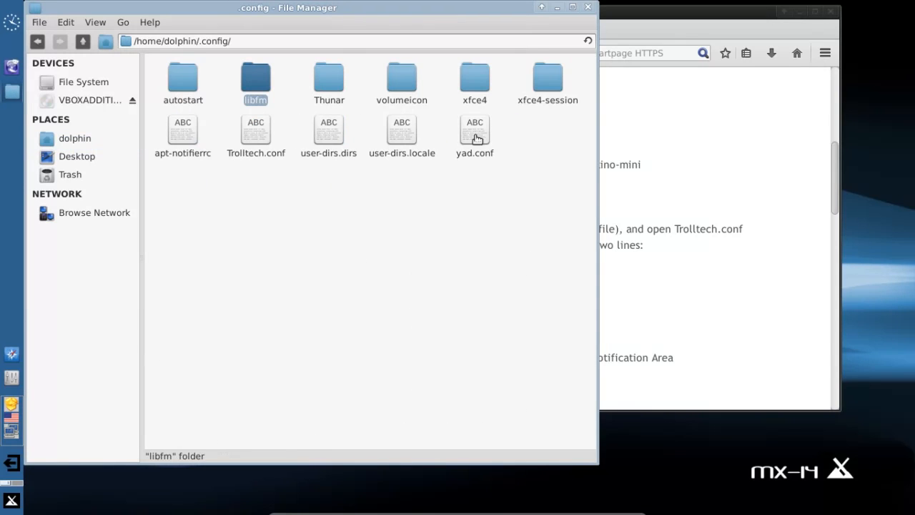
double_click(254, 135)
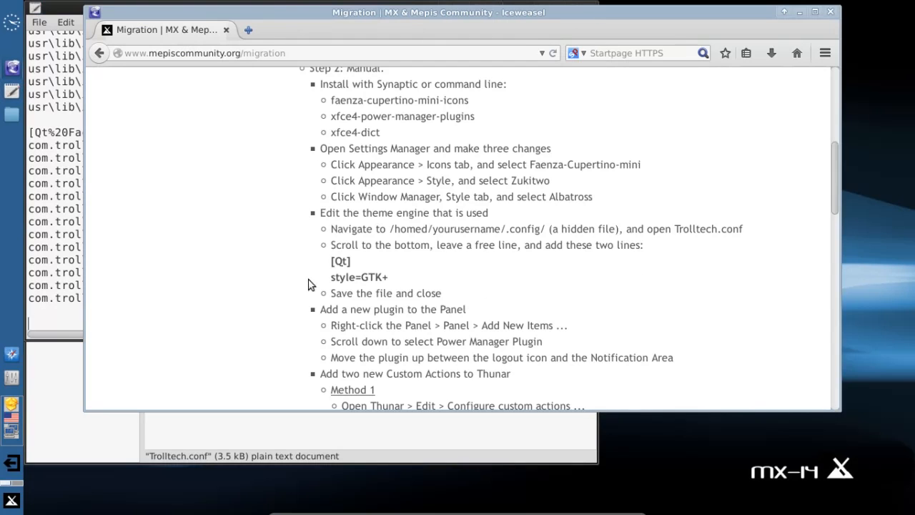
Step: Copy the [Qt] and style=GTK+ lines from the guide into the end of Trolltech.conf and close it
left_click_drag(330, 260, 389, 277)
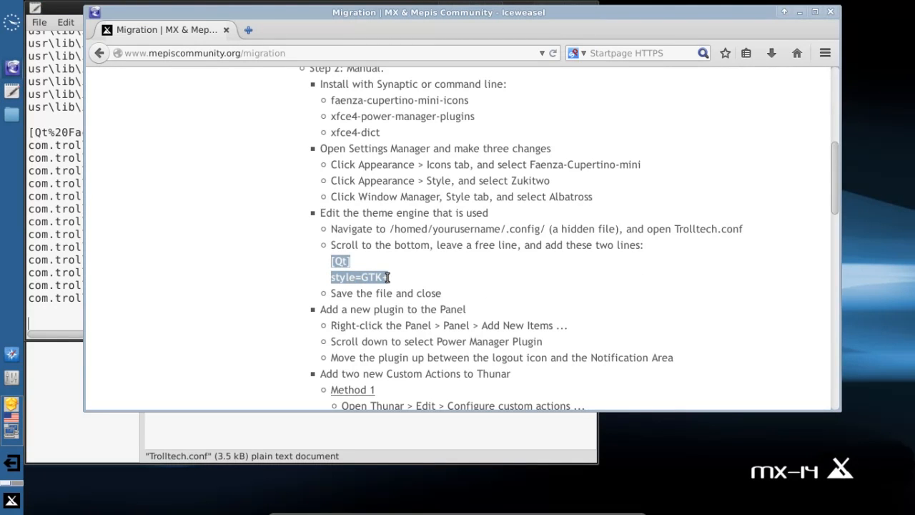
mouse_move(470, 309)
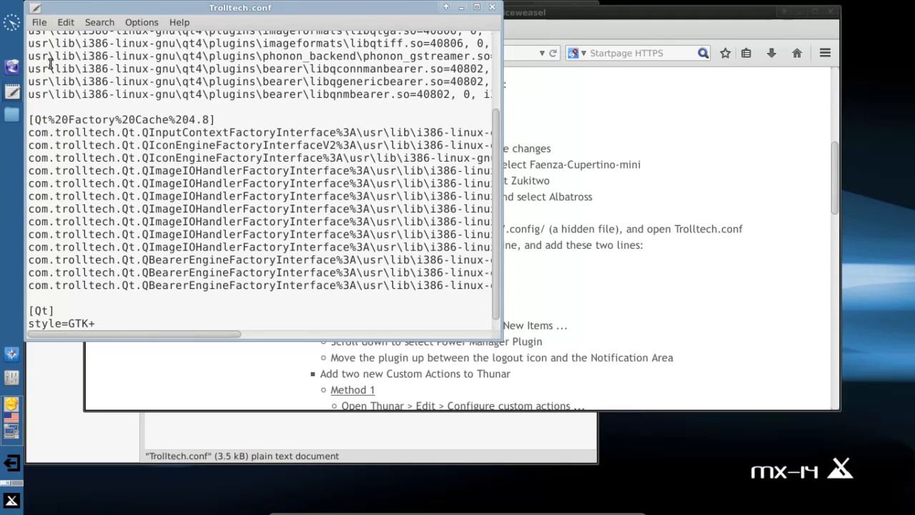
left_click(94, 323)
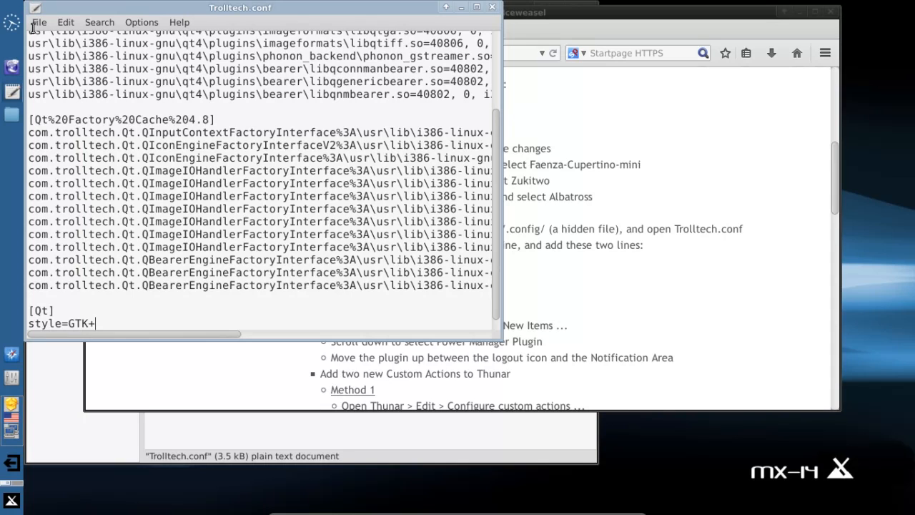
left_click(38, 22)
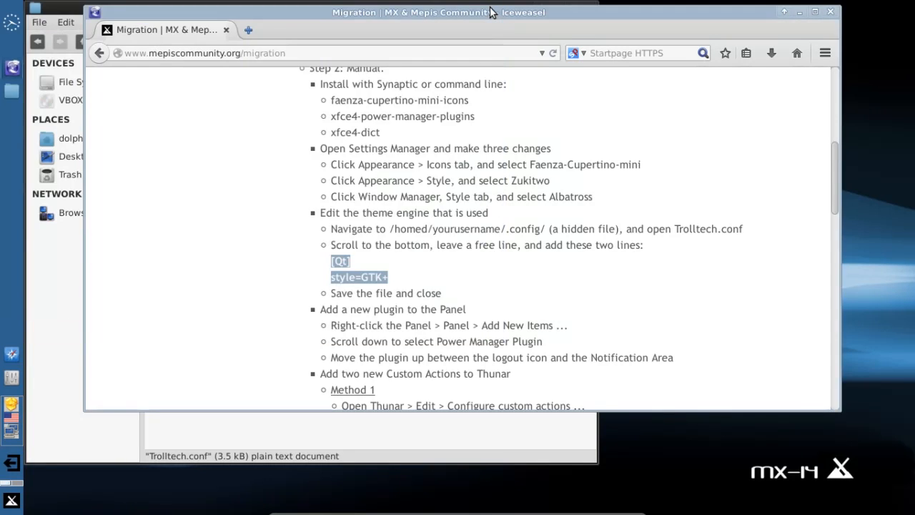
Step: Add the Power Manager Plugin to the panel via Panel > Add New Items
scroll("down", 3)
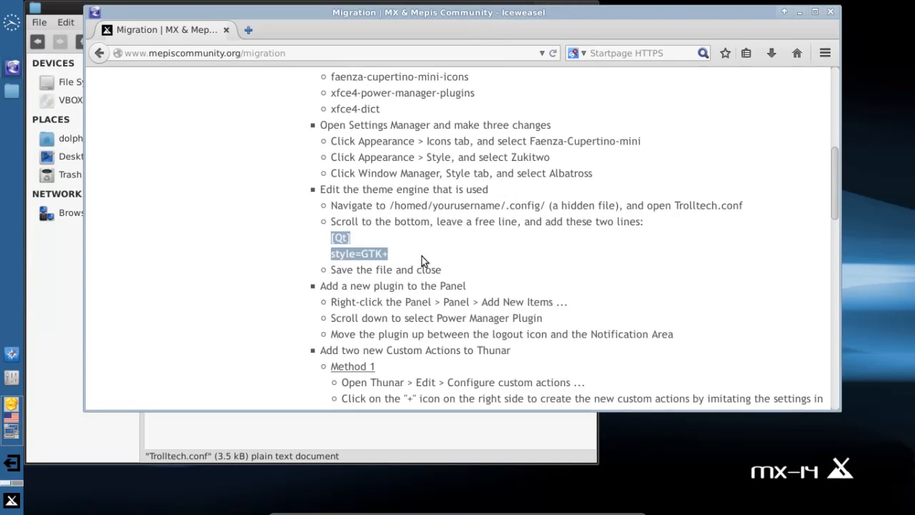
scroll("down", 3)
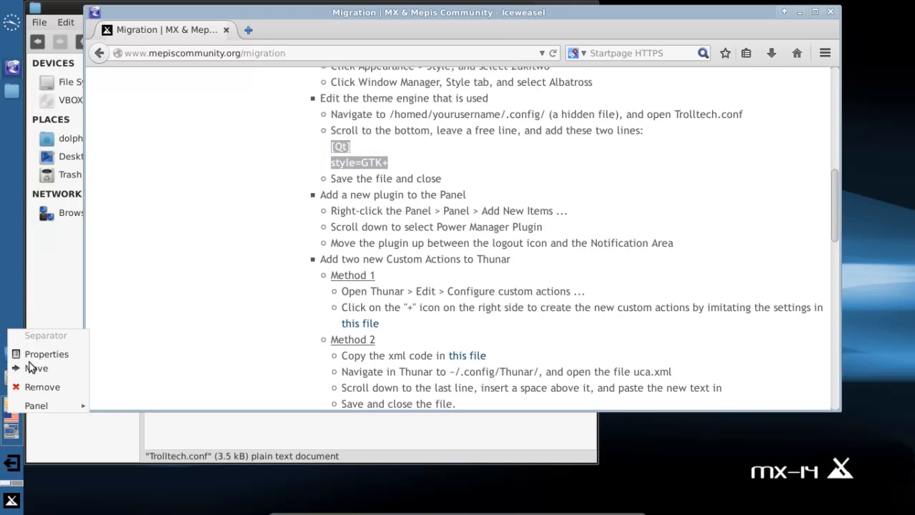
left_click(35, 406)
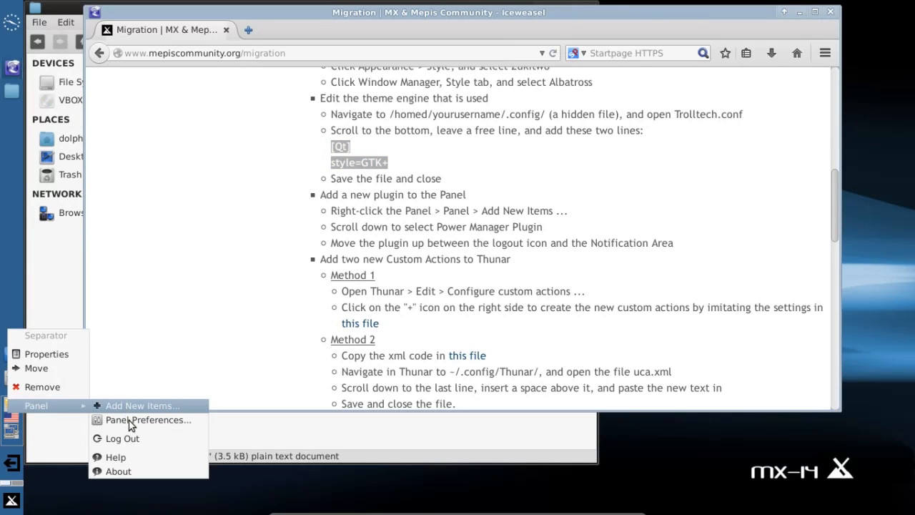
left_click(143, 406)
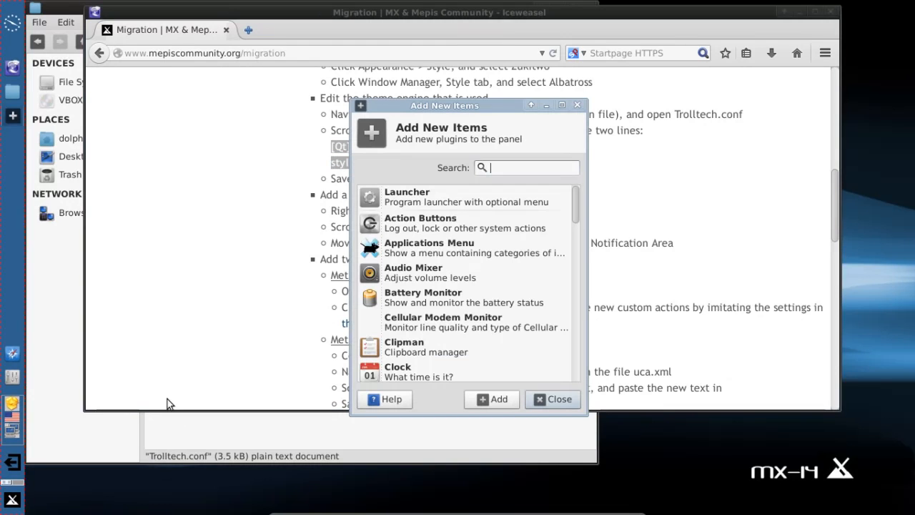
scroll("down", 3)
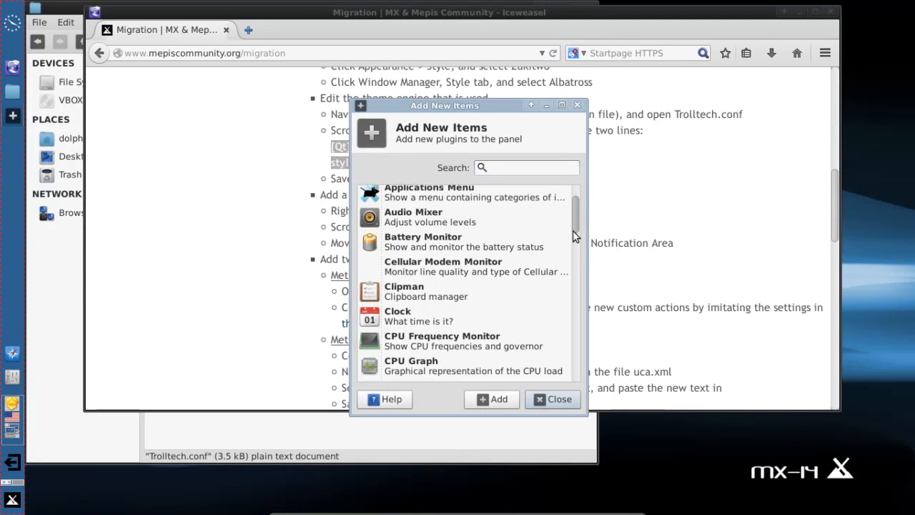
scroll("down", 3)
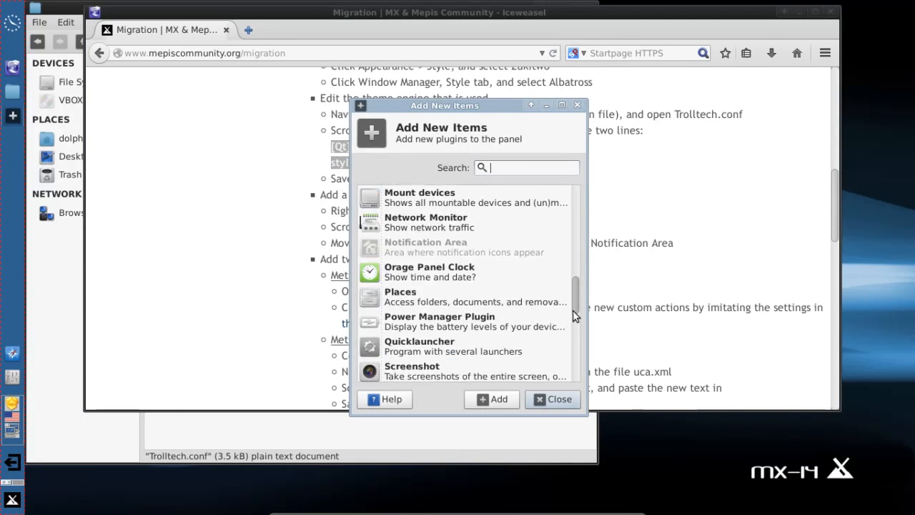
scroll("down", 3)
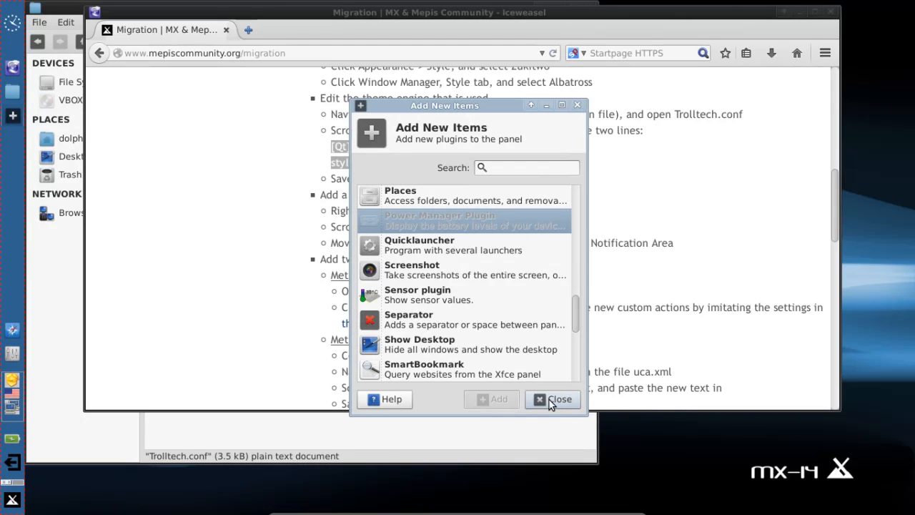
left_click(551, 399)
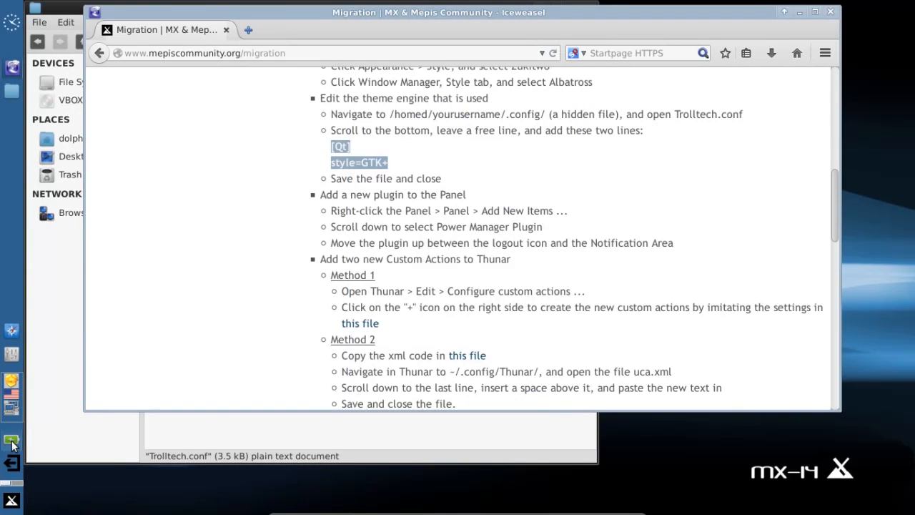
Step: Check the battery status from the new plugin, then follow the guide to the custom actions PDF link
left_click(12, 443)
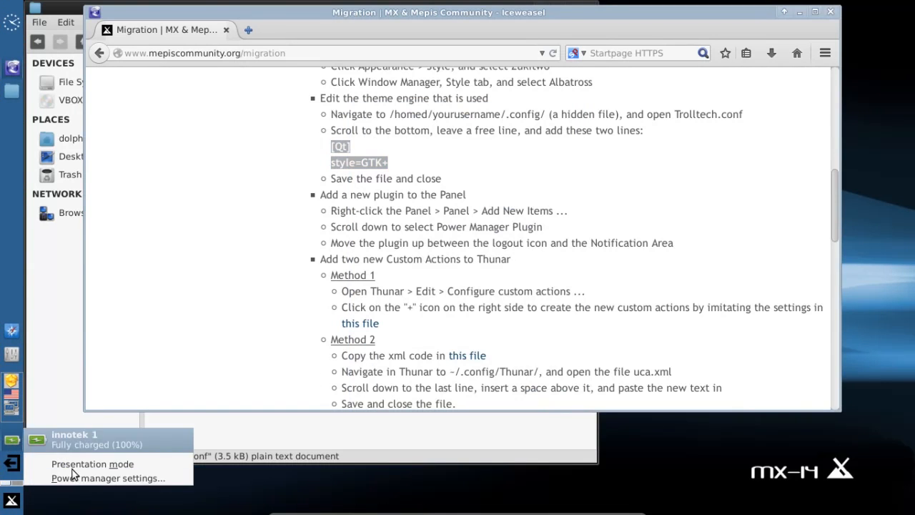
mouse_move(292, 370)
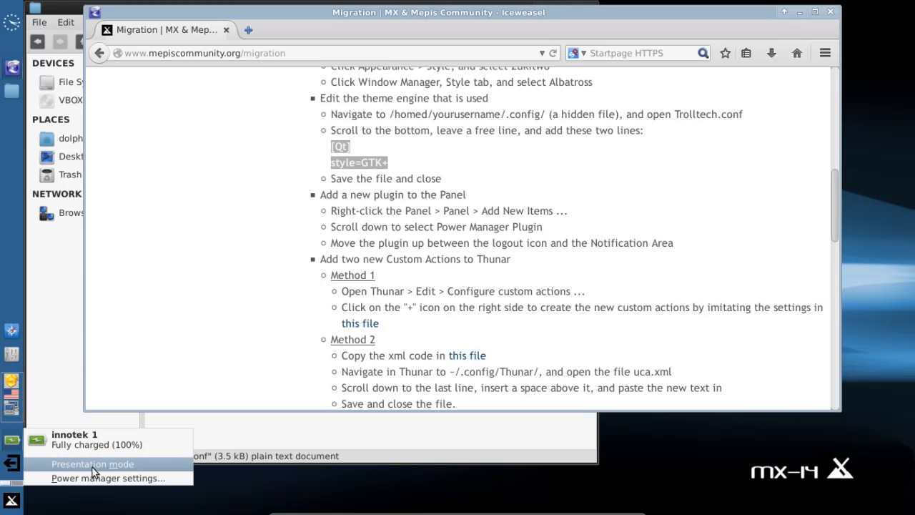
mouse_move(138, 474)
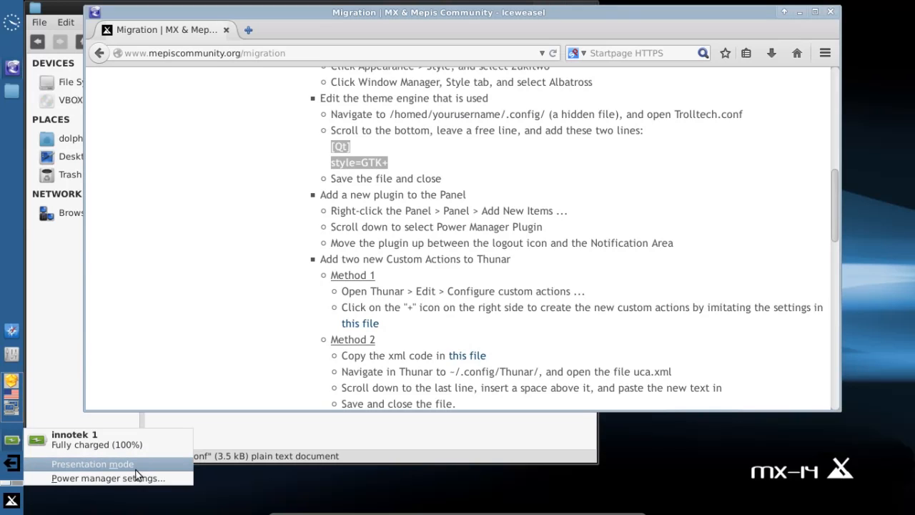
mouse_move(103, 474)
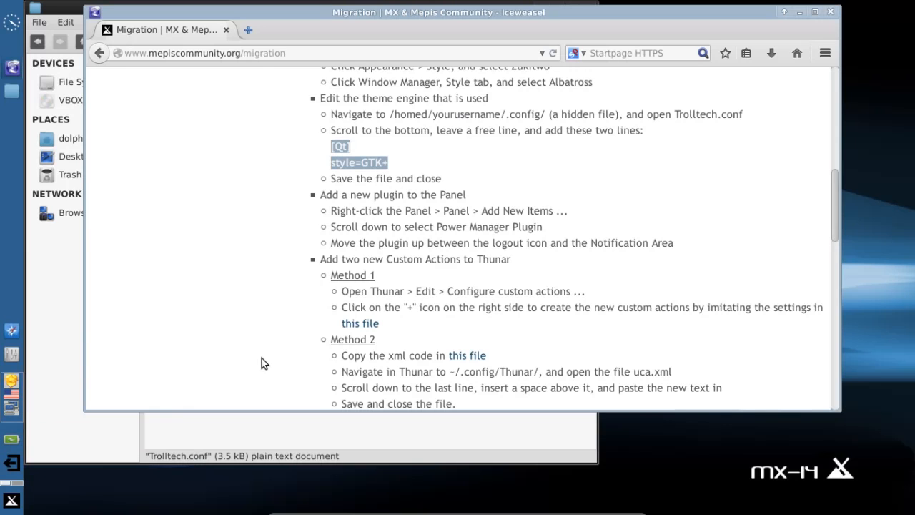
scroll("down", 3)
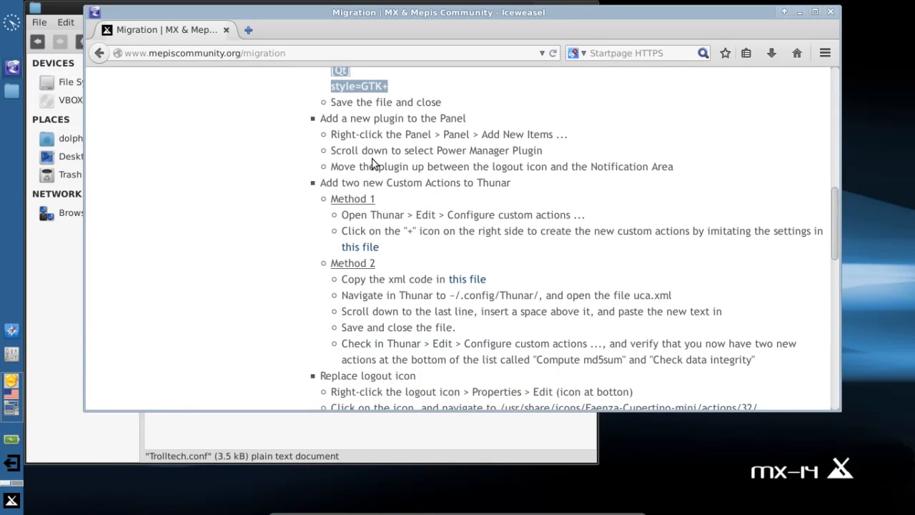
scroll("down", 3)
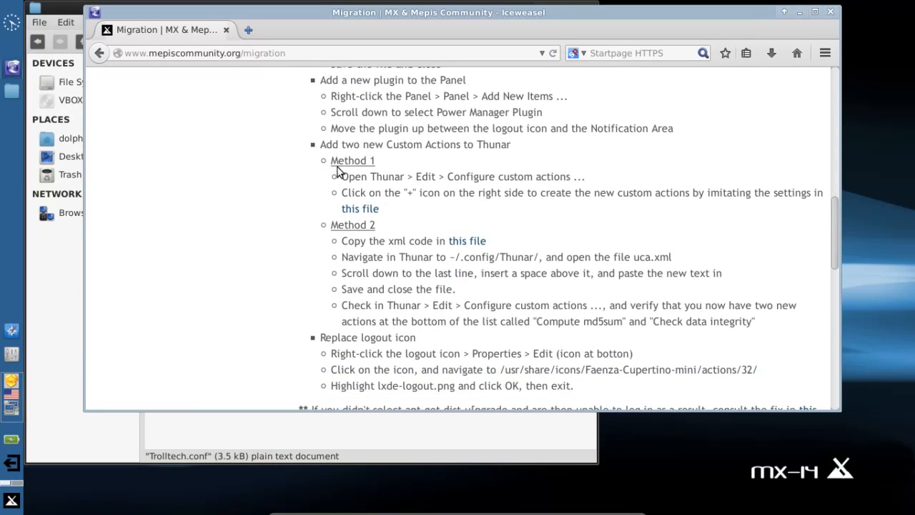
mouse_move(326, 197)
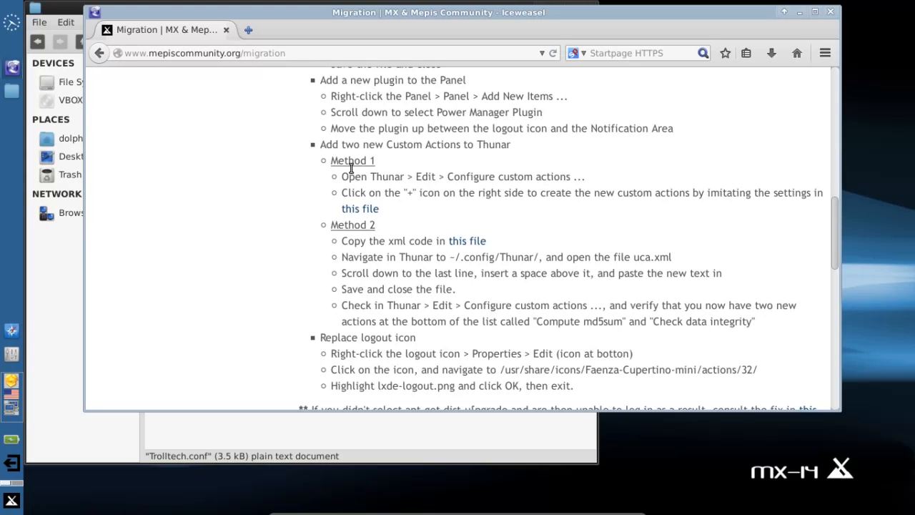
mouse_move(479, 176)
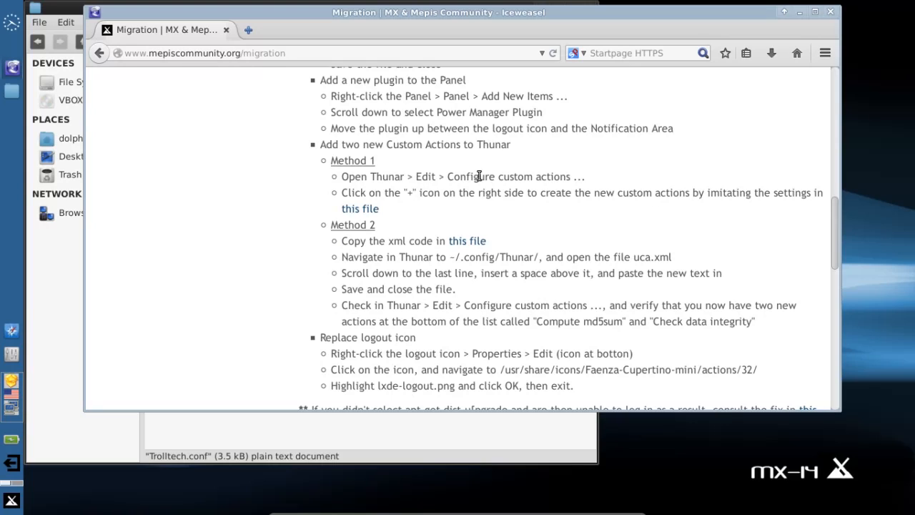
left_click(360, 208)
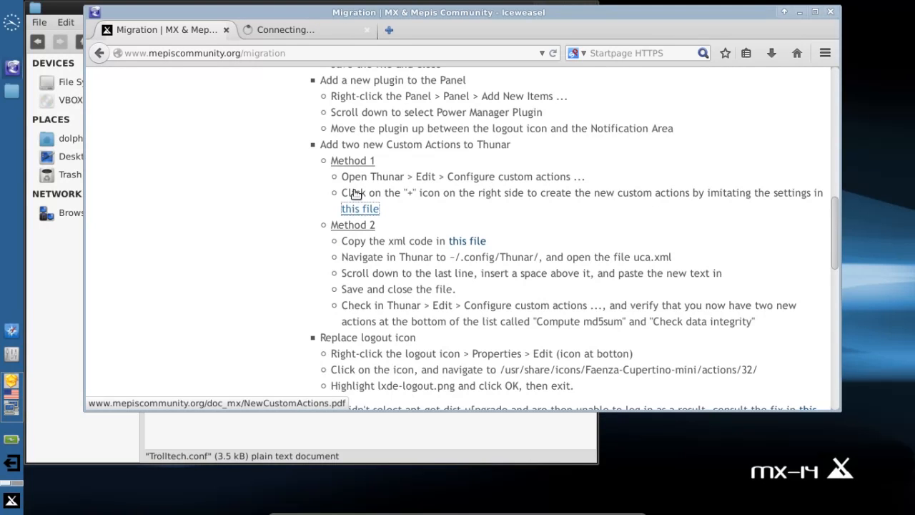
Step: View the NewCustomActions PDF with the Compute md5sum and Check data integrity settings
left_click(361, 209)
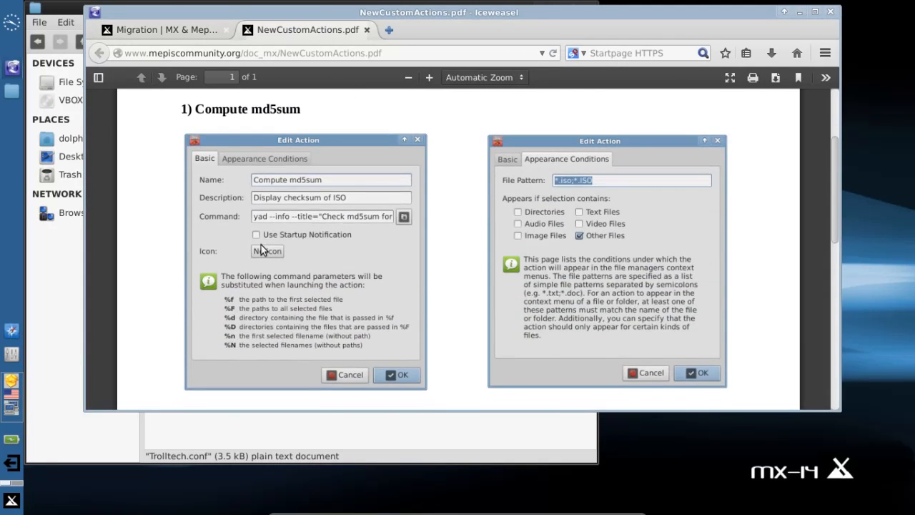
scroll("down", 3)
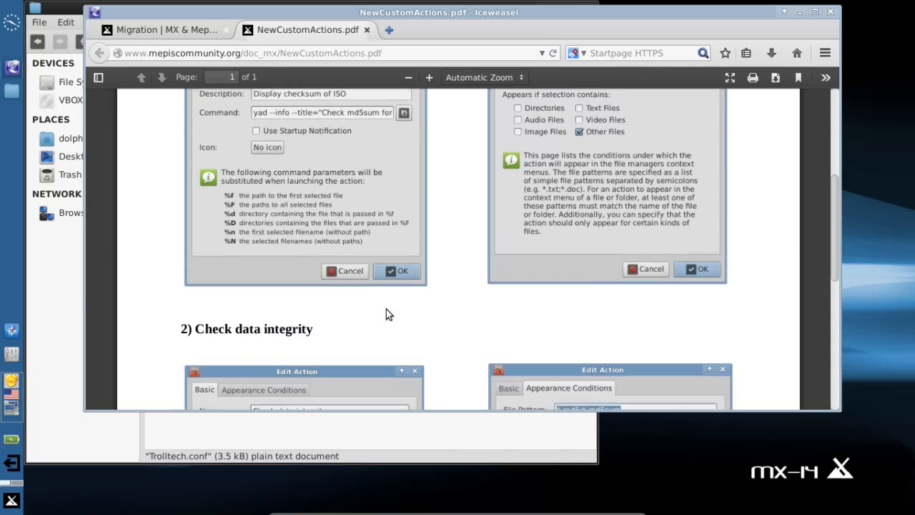
scroll("down", 3)
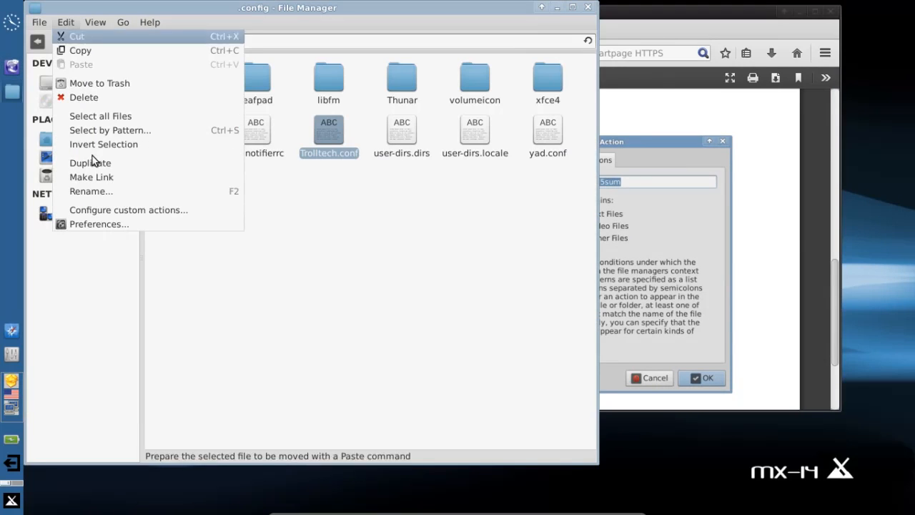
Step: Look at Thunar's Configure custom actions dialog, start a new action and cancel it
left_click(129, 208)
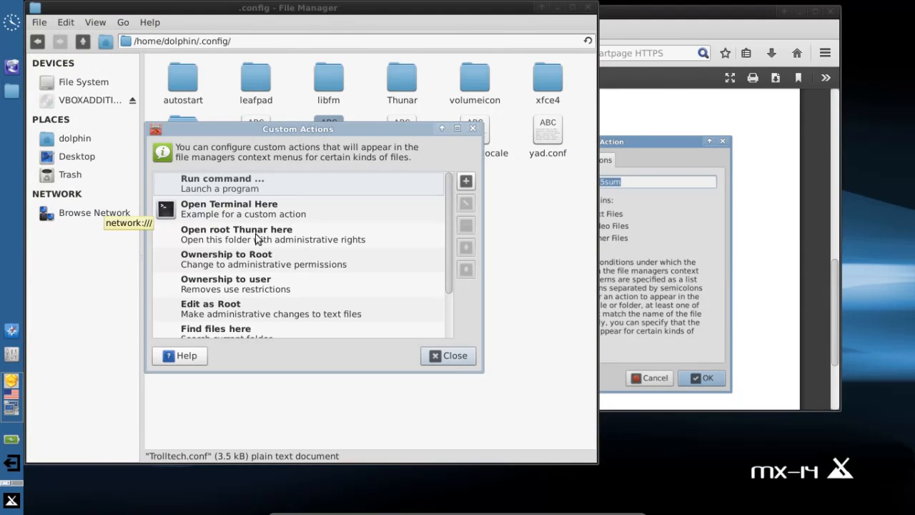
left_click(466, 180)
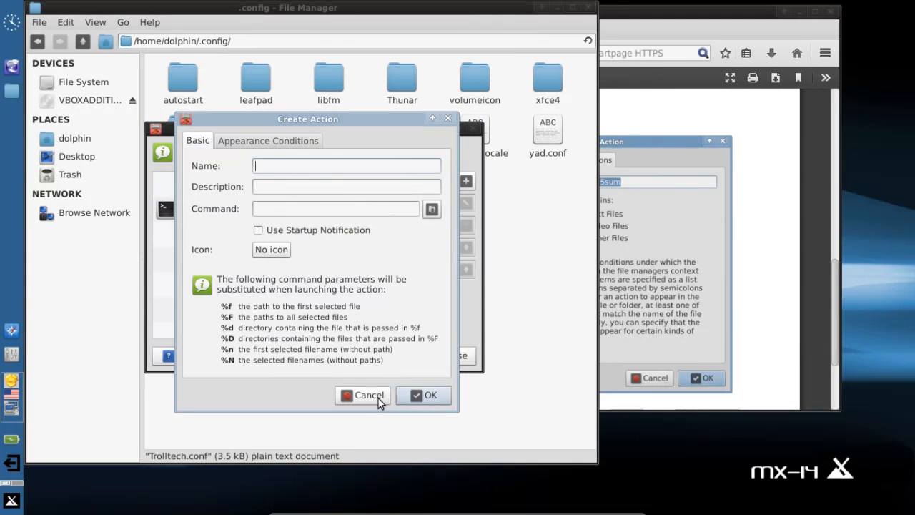
left_click(369, 394)
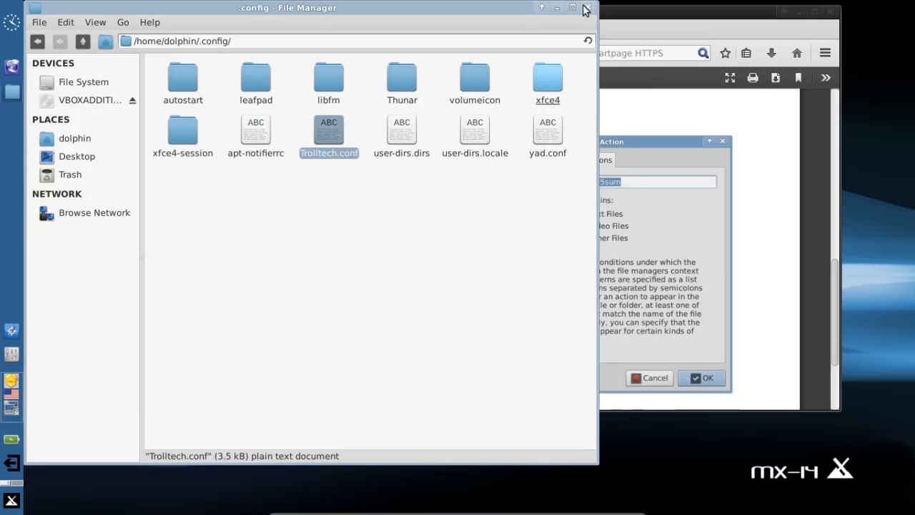
Step: Navigate to the Thunar settings folder and view the end of uca.xml in the editor
left_click(546, 81)
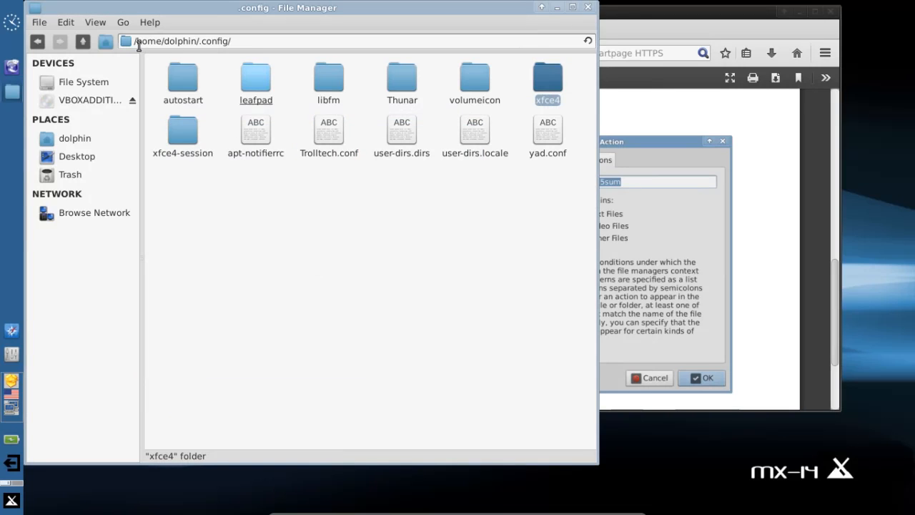
left_click(255, 77)
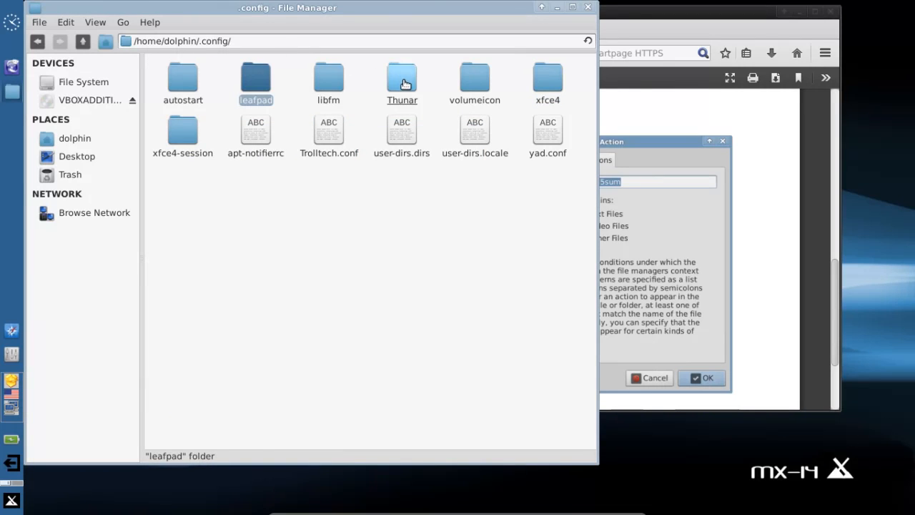
double_click(402, 79)
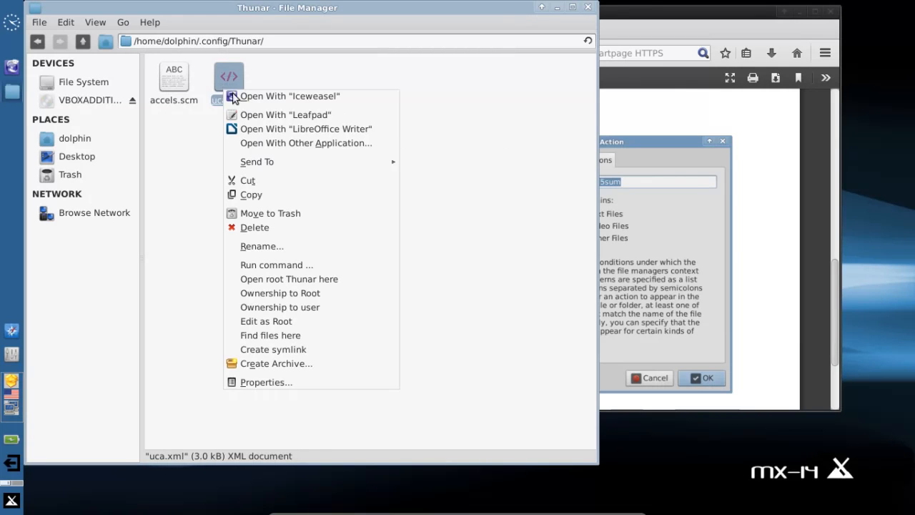
left_click(285, 114)
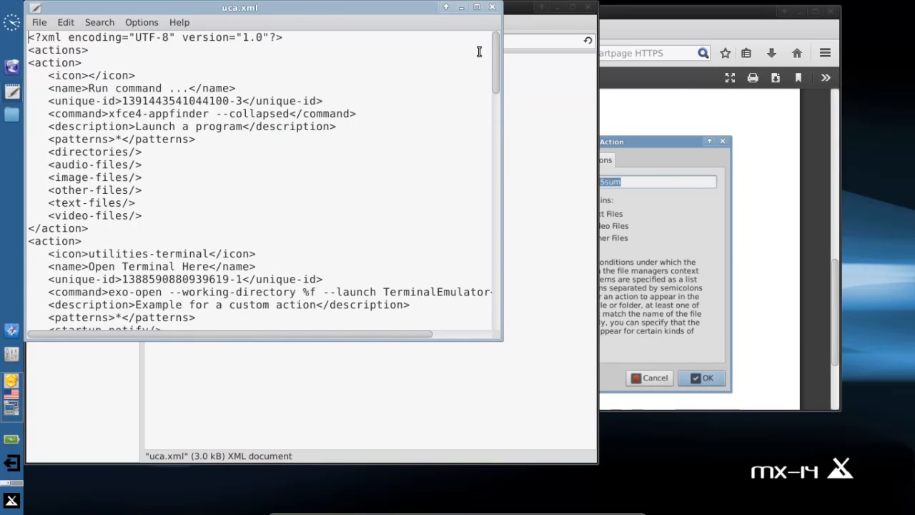
scroll("down", 3)
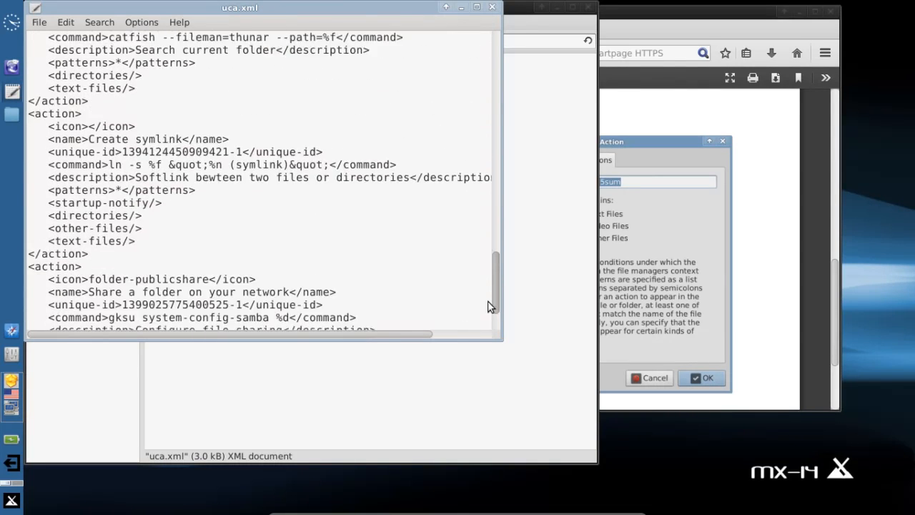
scroll("down", 3)
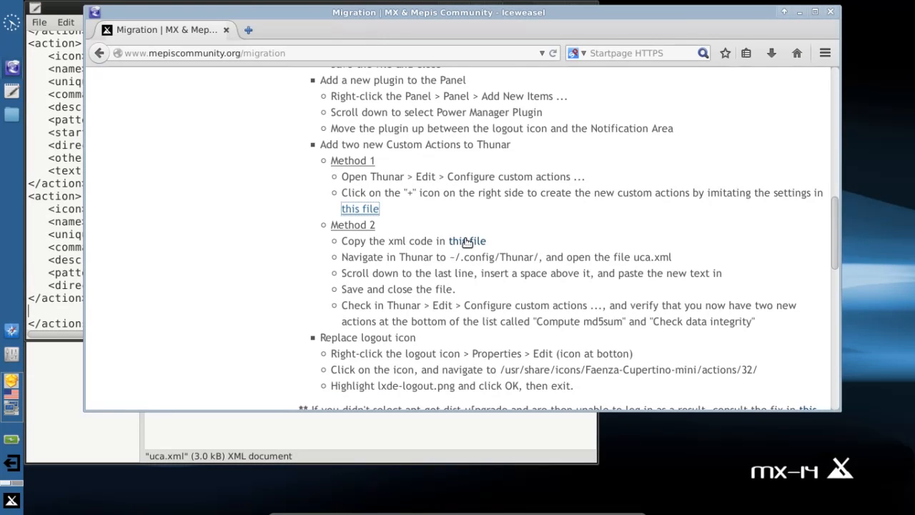
Step: Bring up the guide's page with the custom action XML code to paste into uca.xml
left_click(466, 240)
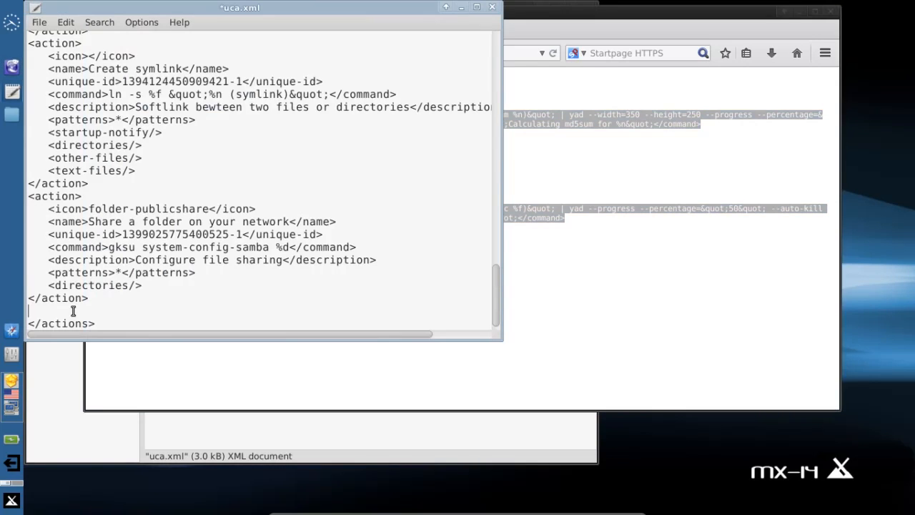
scroll("down", 3)
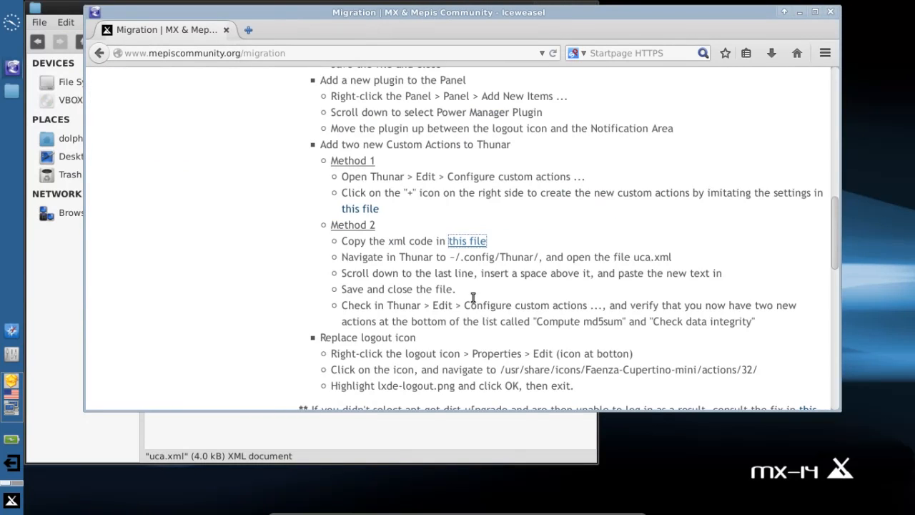
mouse_move(424, 227)
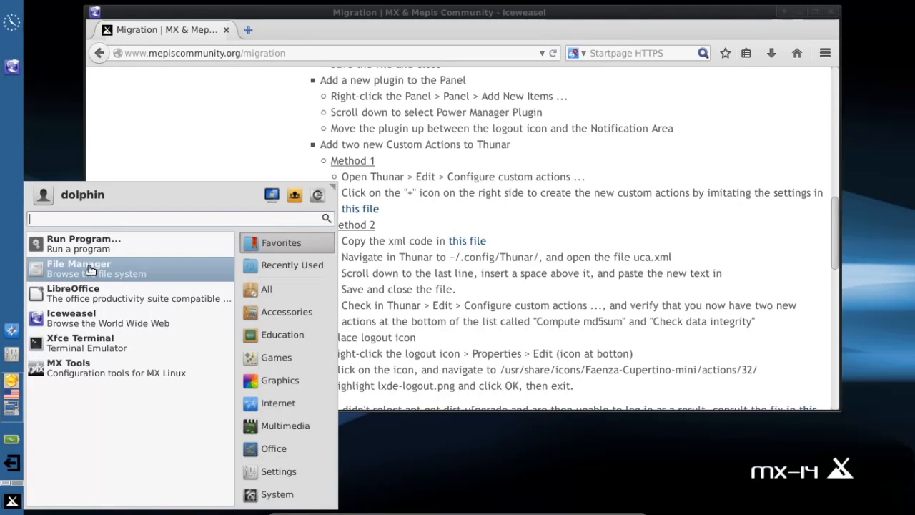
Step: Verify Compute md5sum and Check data integrity in Thunar's custom actions list, then close Thunar
left_click(79, 268)
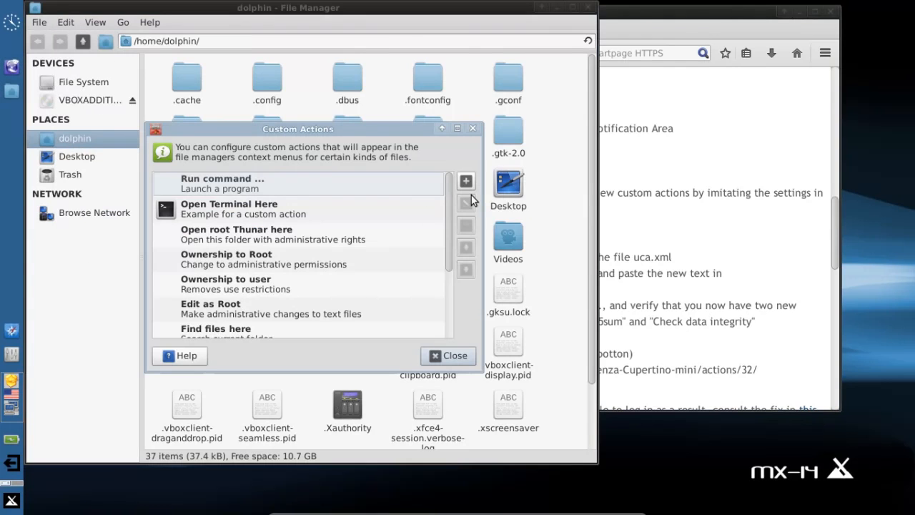
scroll("down", 3)
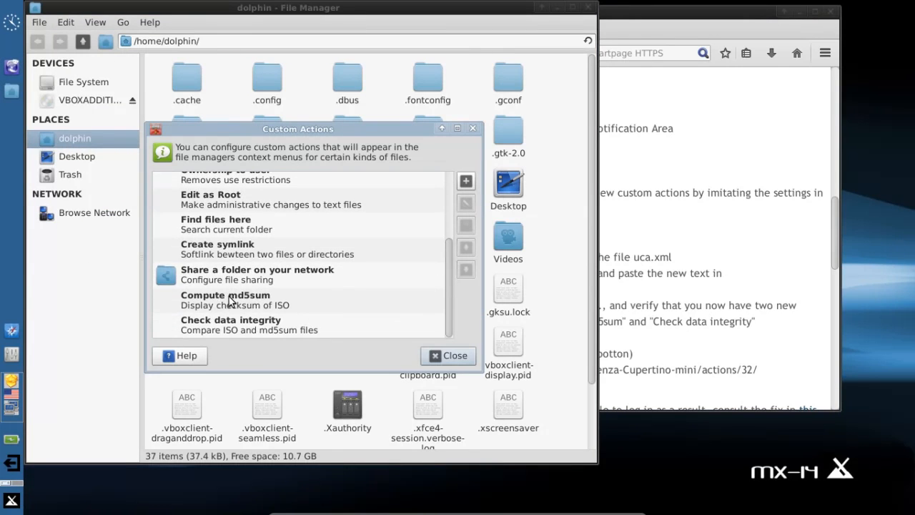
mouse_move(271, 348)
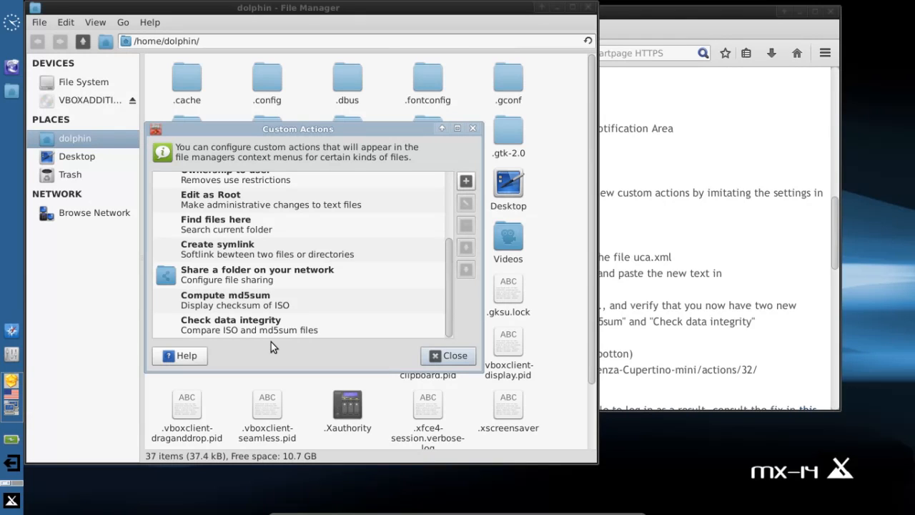
mouse_move(311, 343)
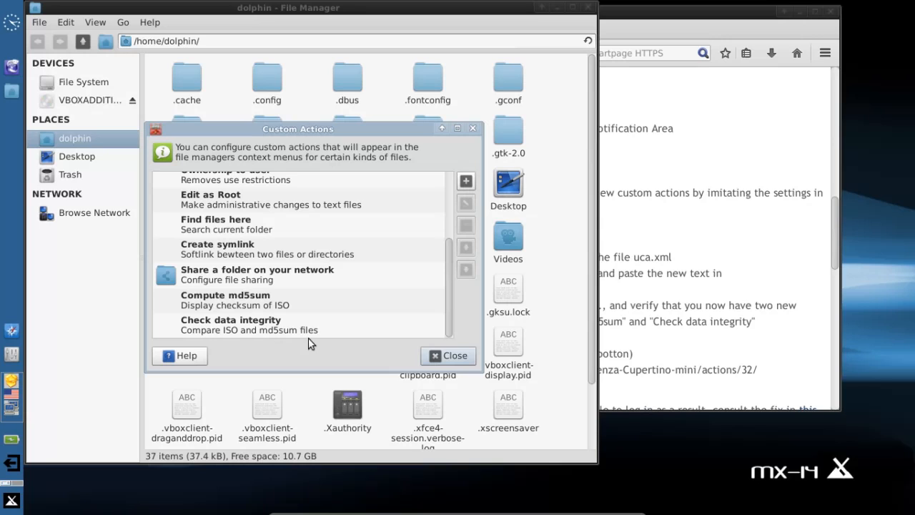
left_click(448, 355)
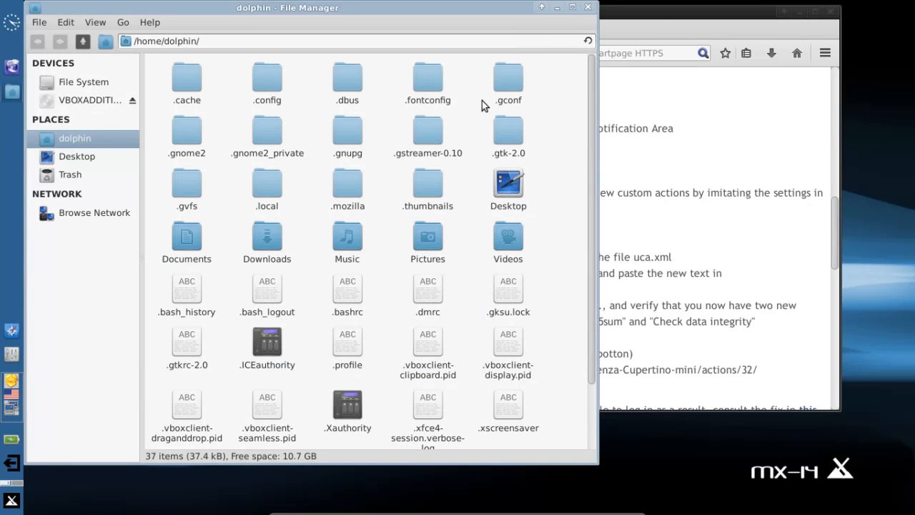
key("ctrl+h")
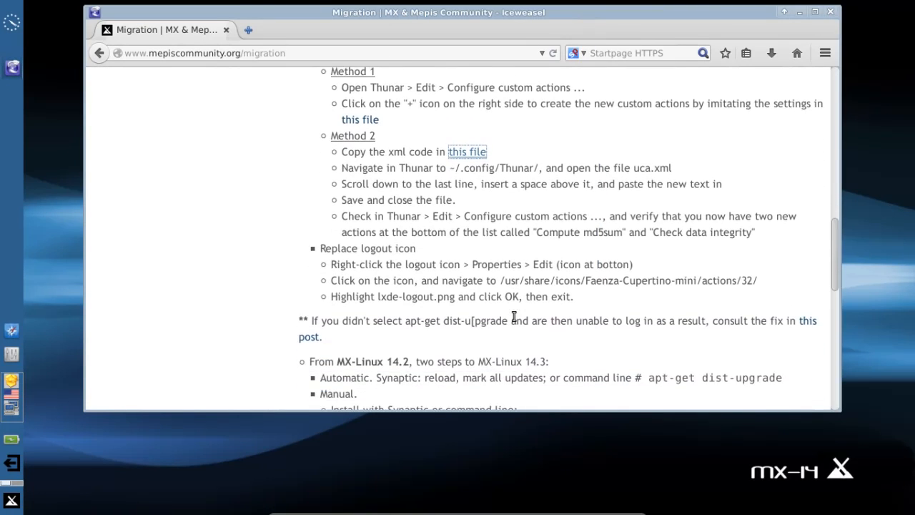
Step: Review the logout launcher's Properties on the panel, reaching the prompt to remove the launcher
scroll("down", 3)
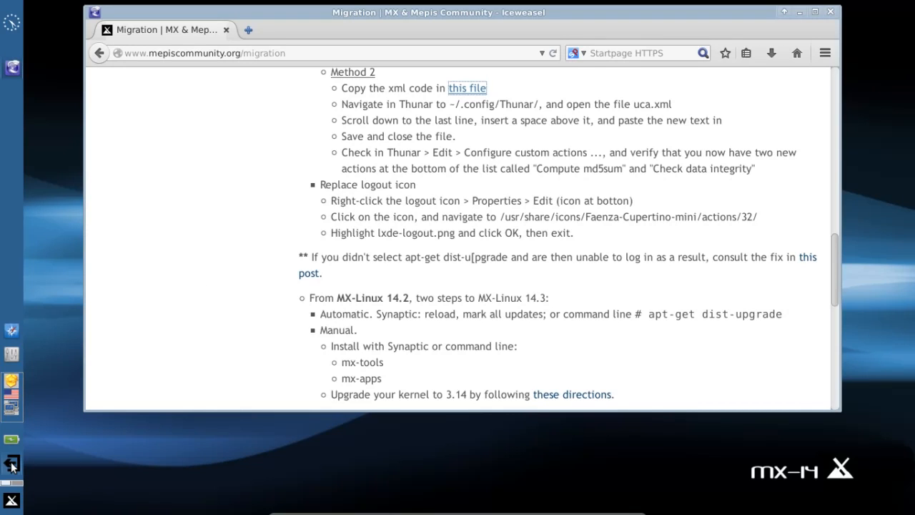
right_click(11, 465)
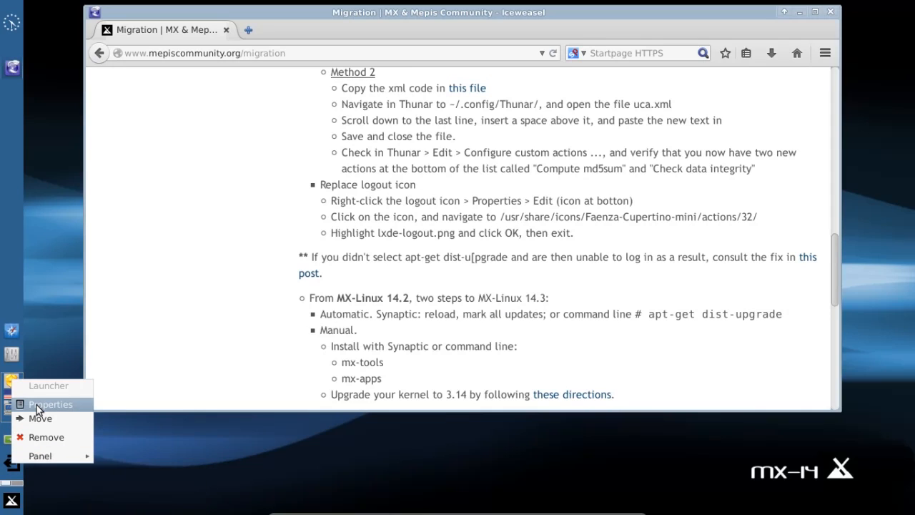
left_click(51, 403)
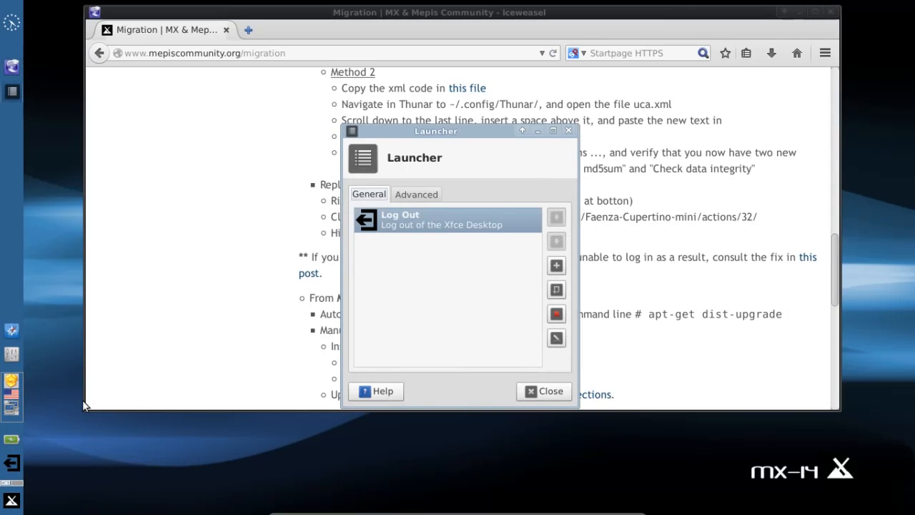
mouse_move(546, 267)
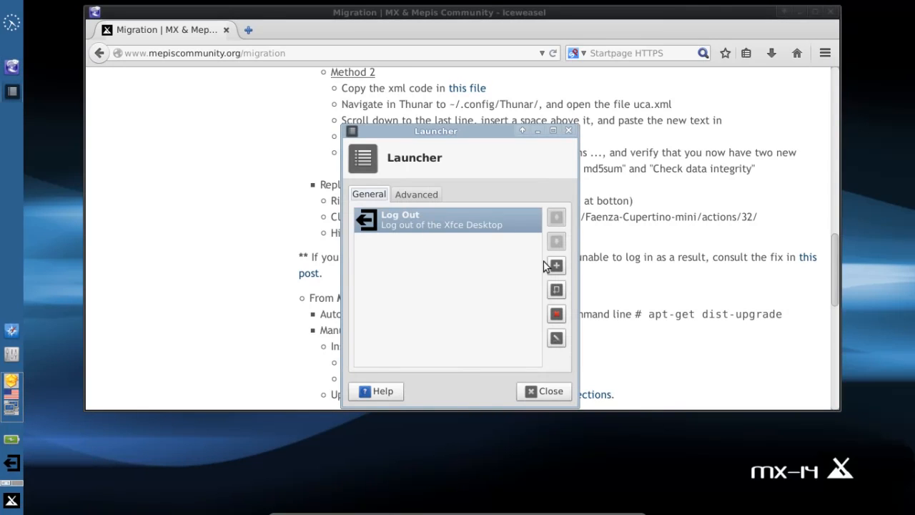
mouse_move(556, 337)
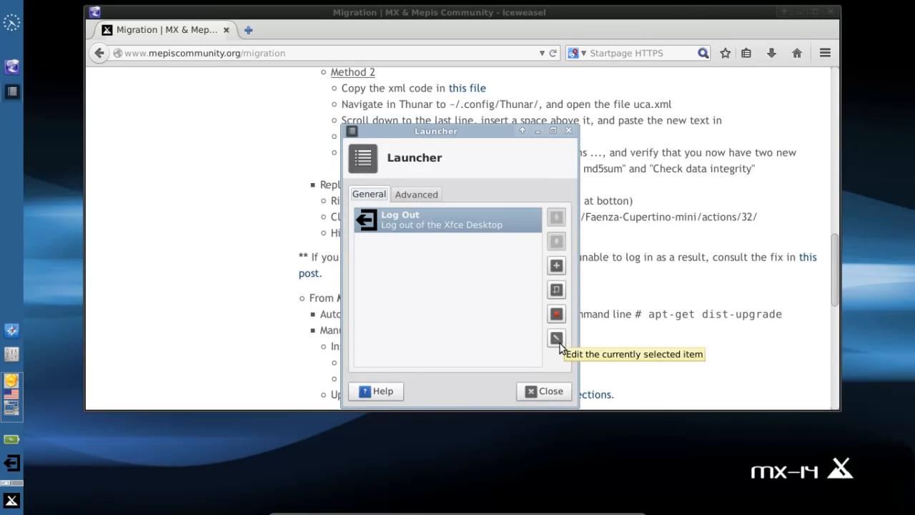
left_click(556, 338)
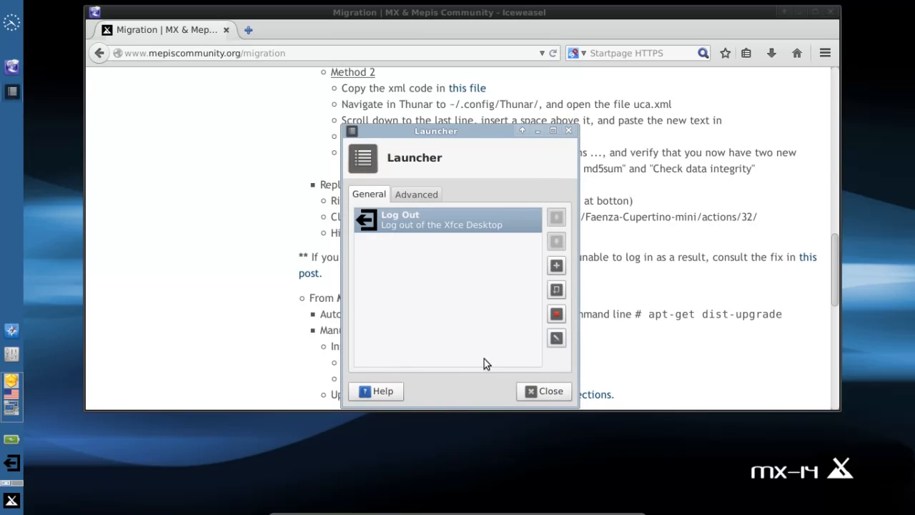
left_click(543, 392)
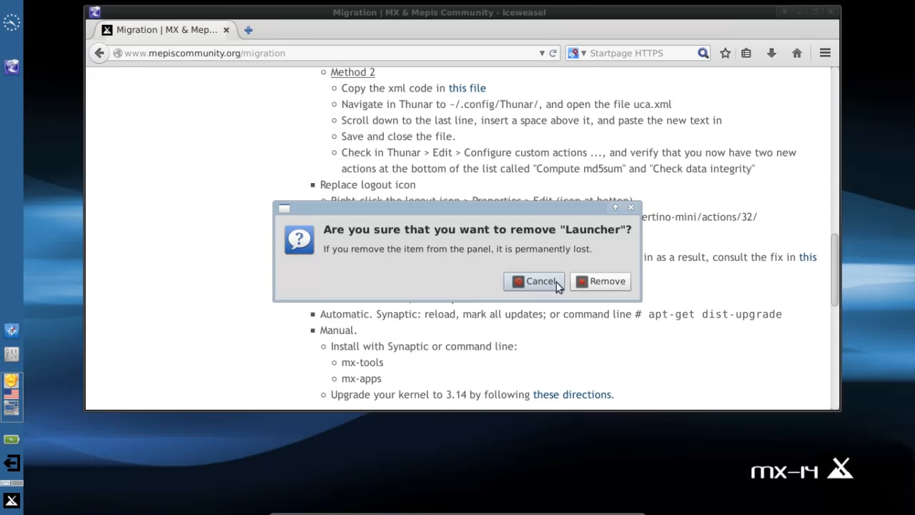
Step: Keep the old launcher, search Whisker Menu for 'log' and add Log Out to the panel
left_click(11, 500)
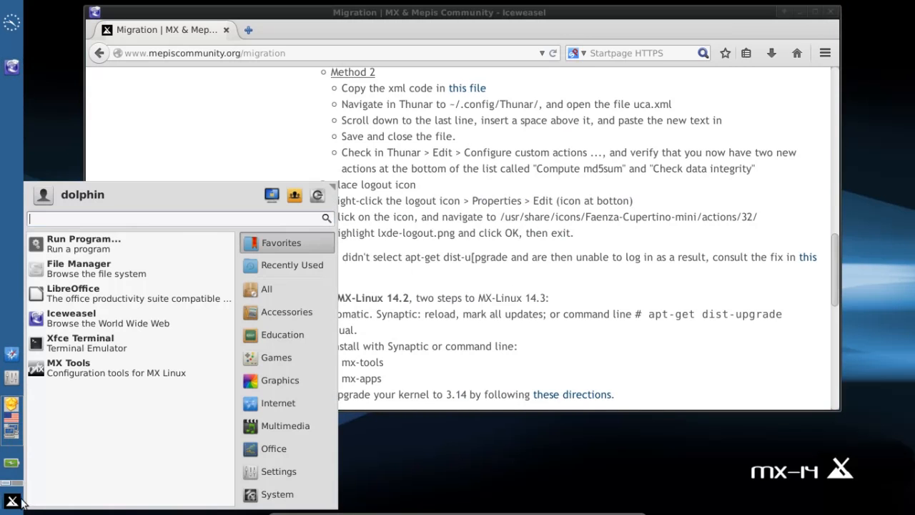
type("log")
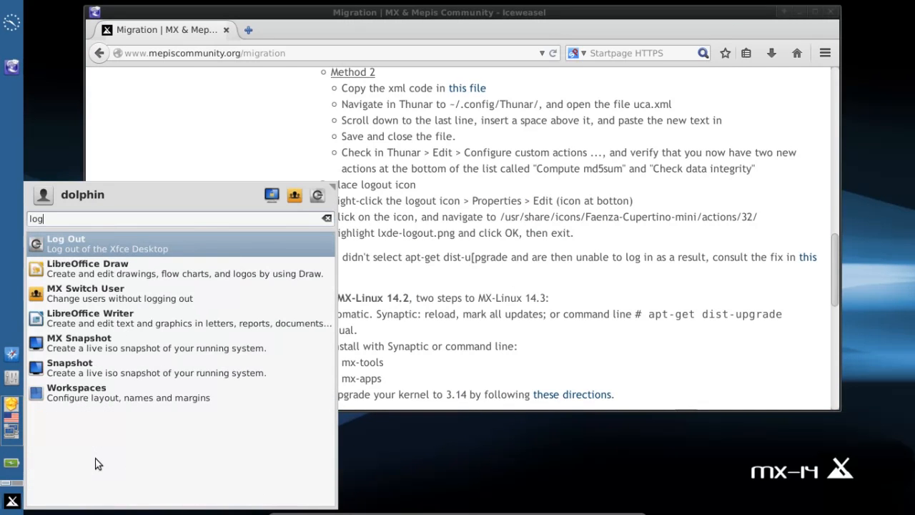
right_click(66, 242)
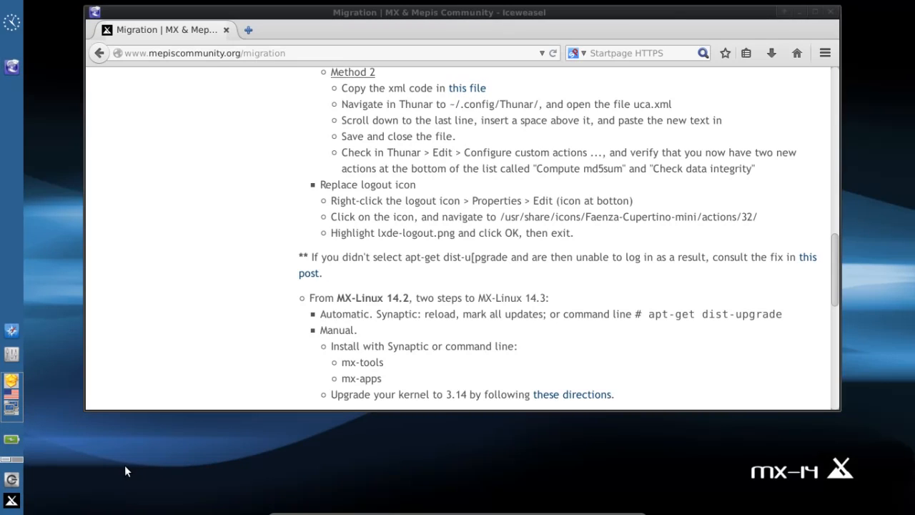
mouse_move(411, 252)
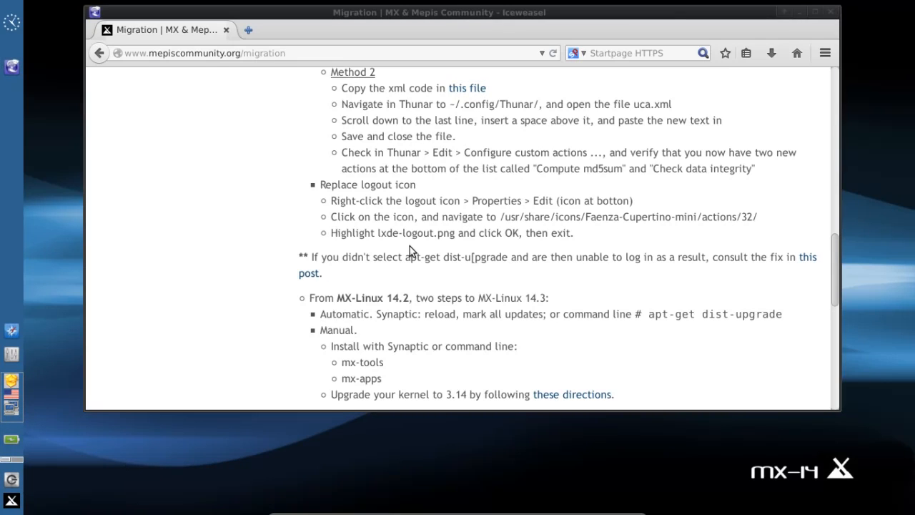
mouse_move(400, 214)
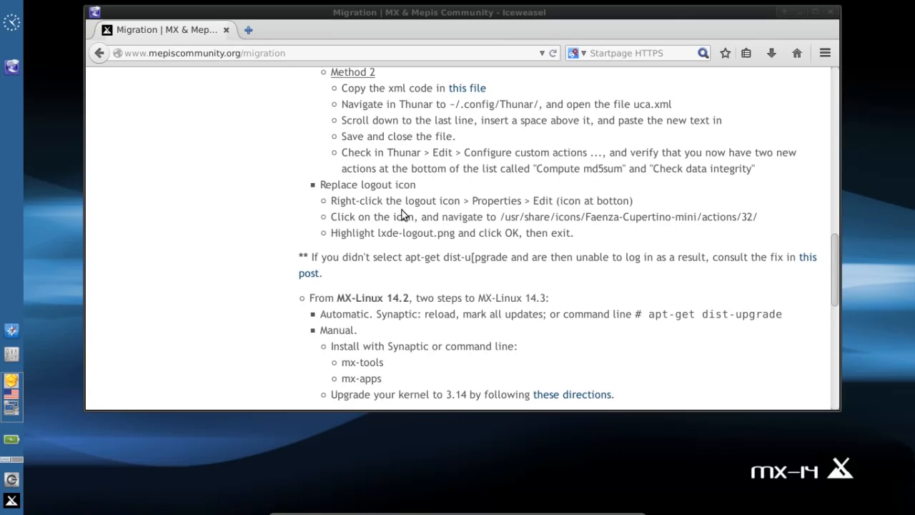
mouse_move(677, 12)
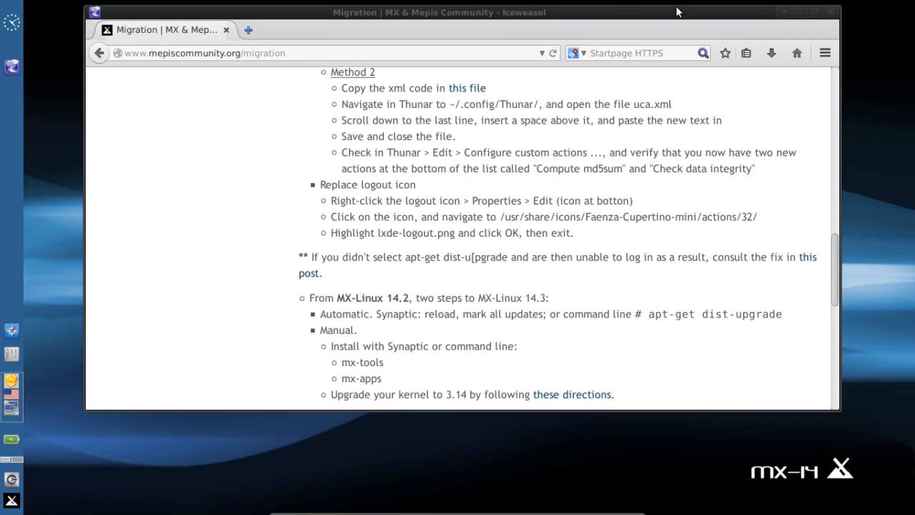